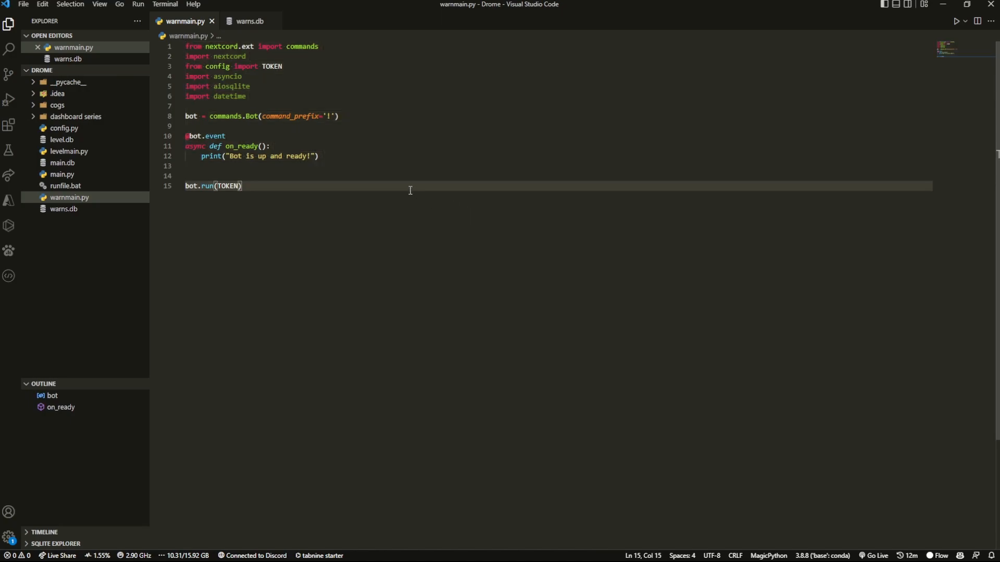
mouse_move(404, 188)
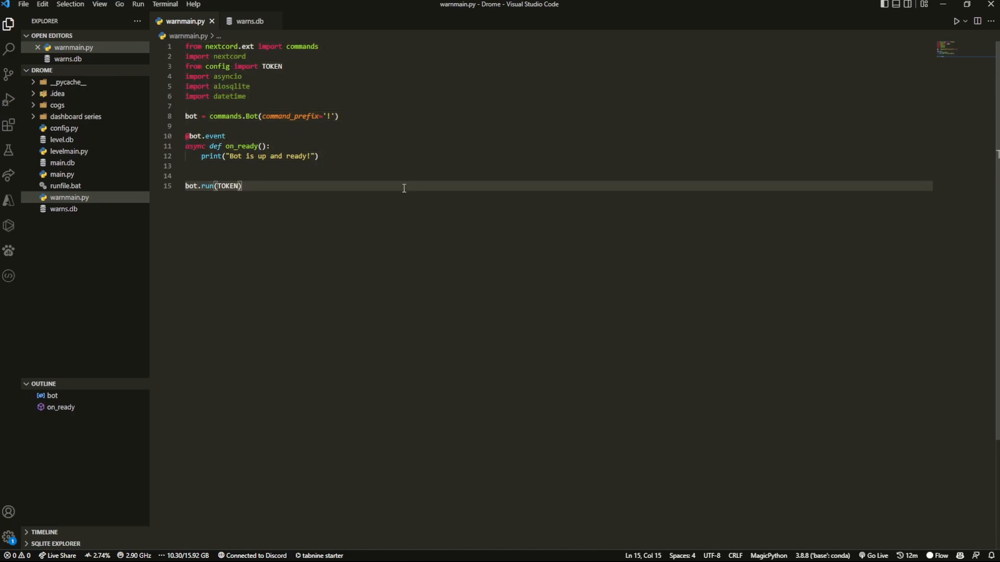
mouse_move(406, 157)
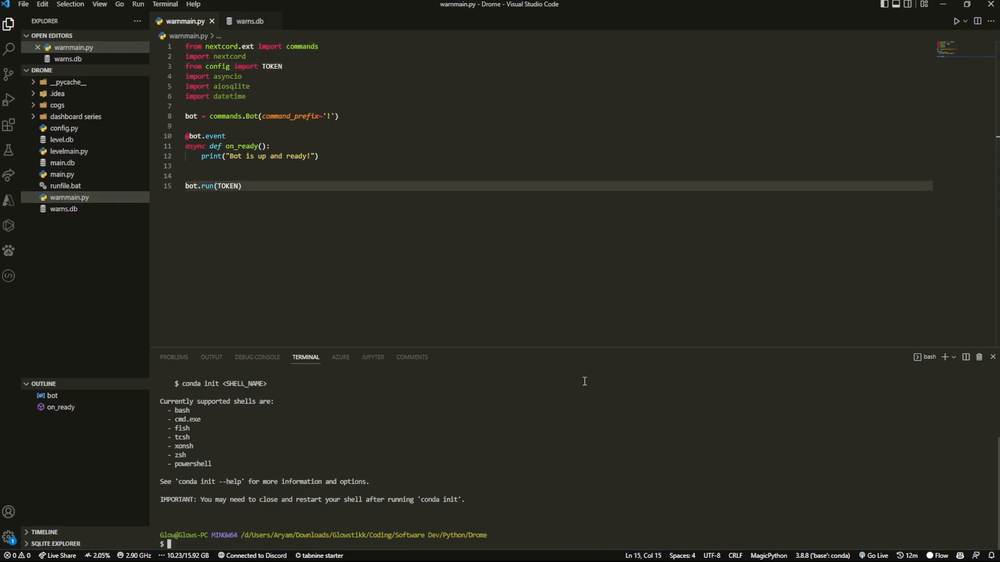
- Run pip install nextcord asyncio aiosqlite datetime in the integrated terminal
type("pip install ne")
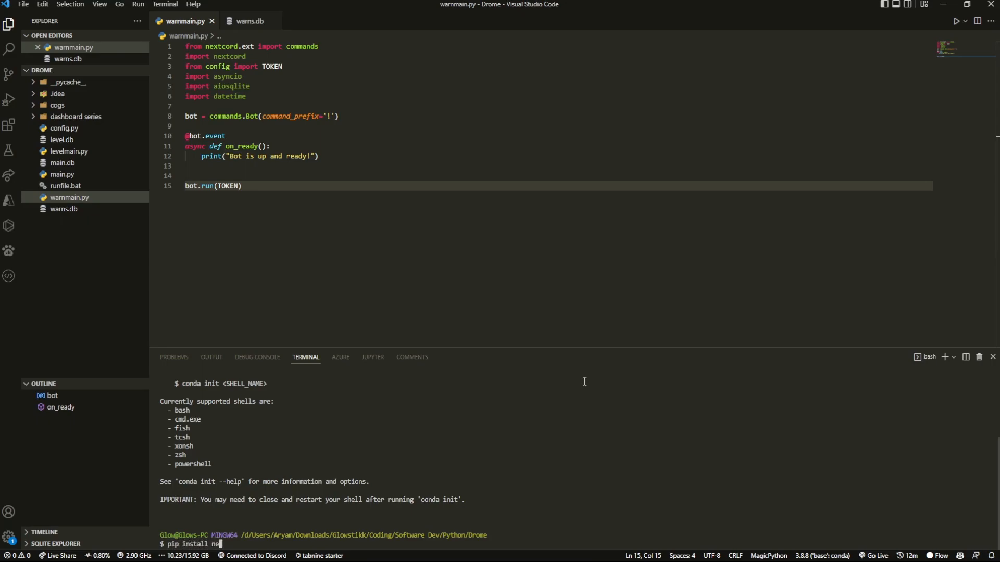
type("xtcord")
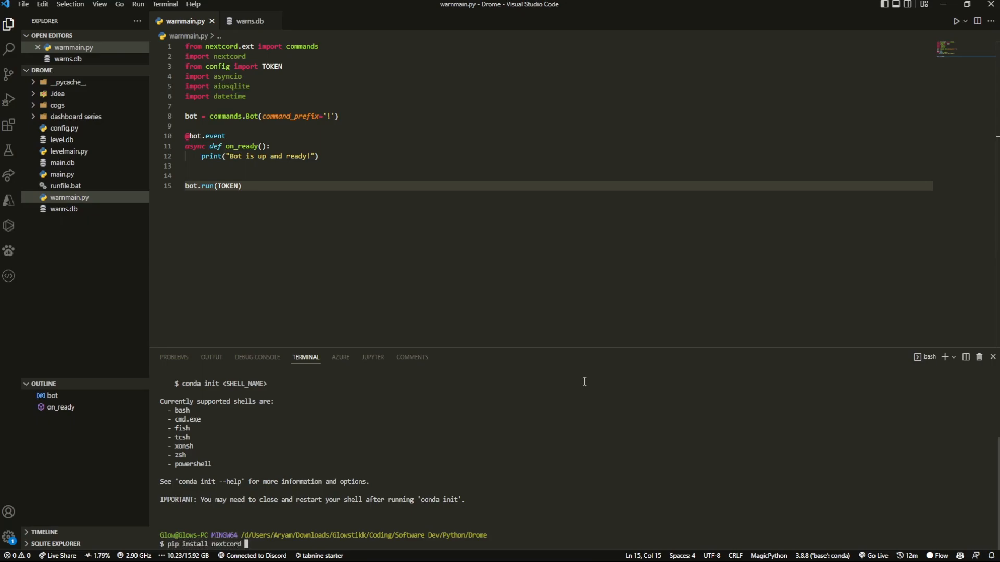
type("asyncio")
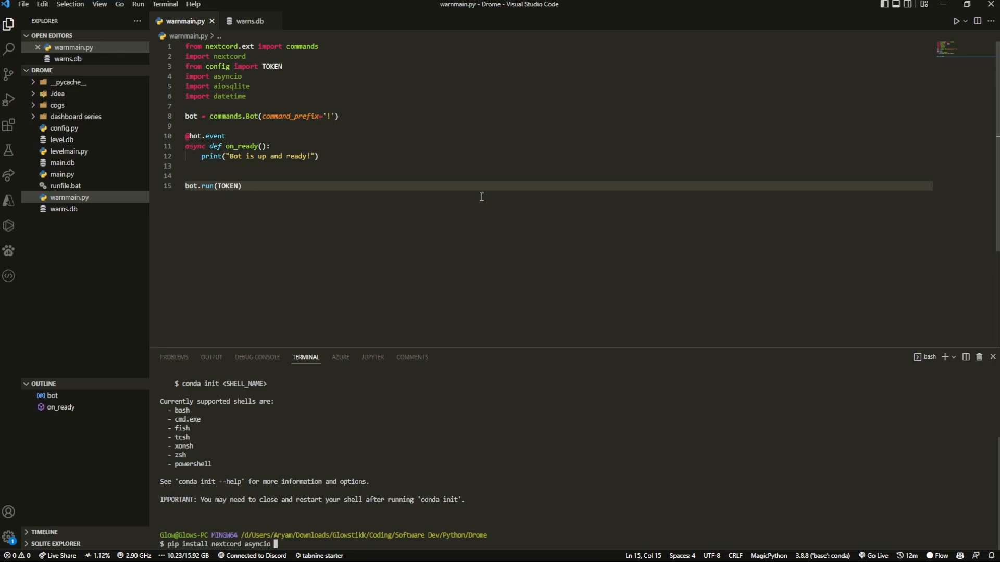
type("aiosqlite")
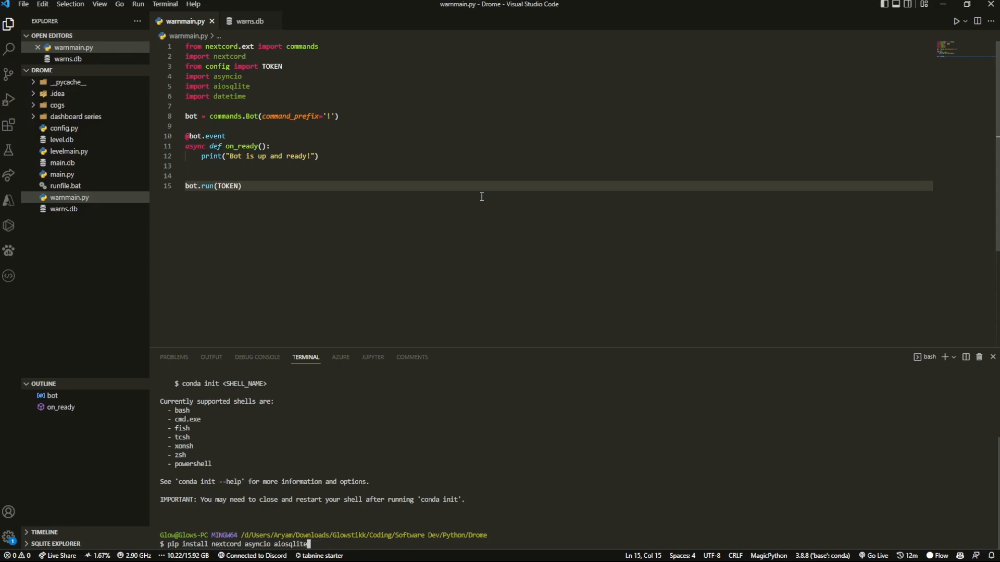
type("datetime")
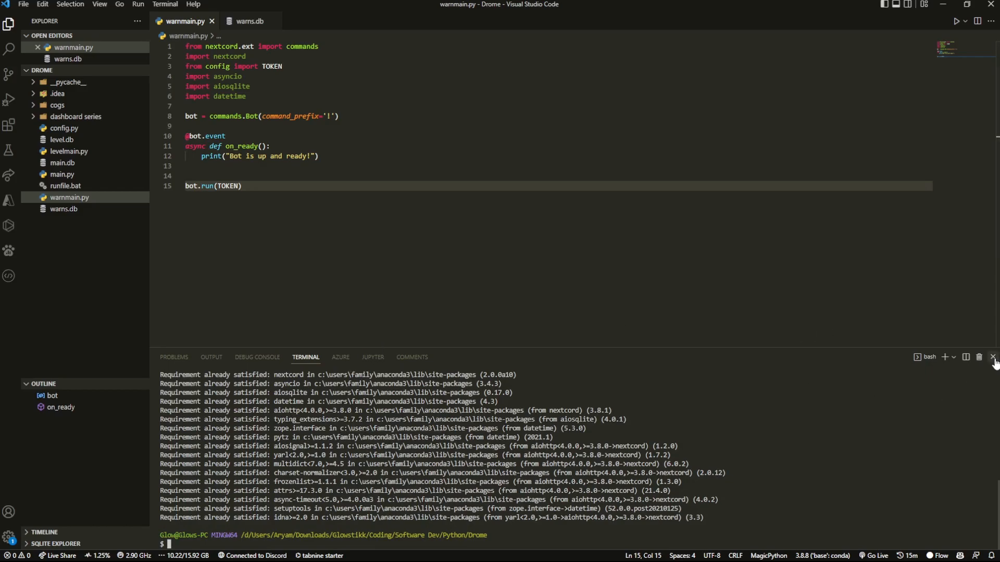
- Close the terminal, create an empty warns.db file, and return to warnmain.py's on_ready
left_click(978, 358)
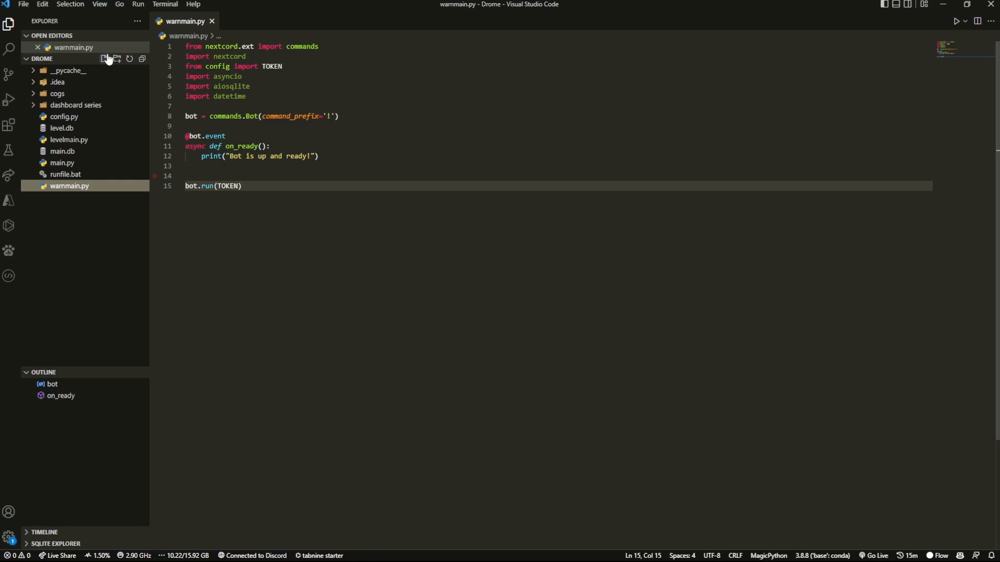
left_click(105, 58)
type("warns.db")
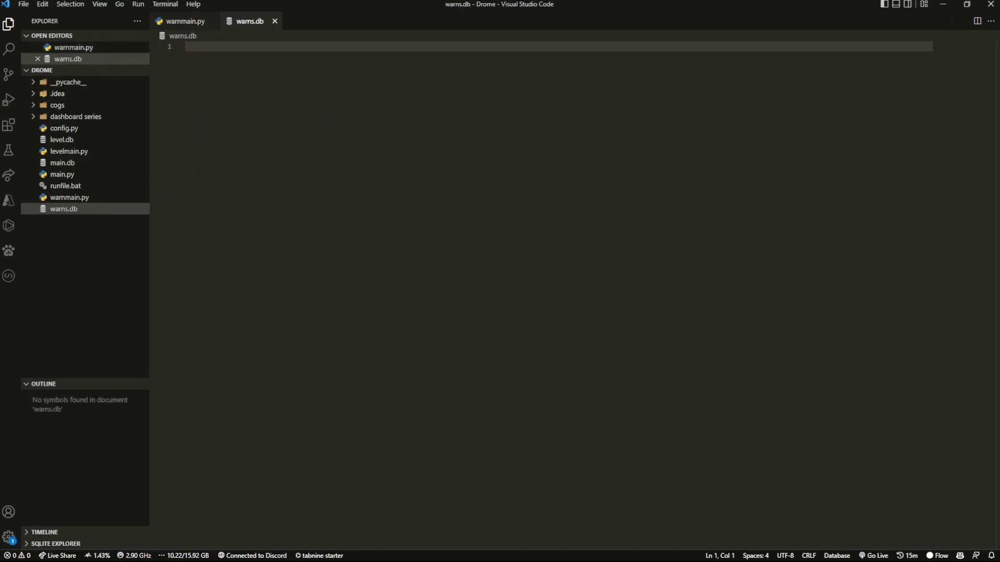
left_click(186, 21)
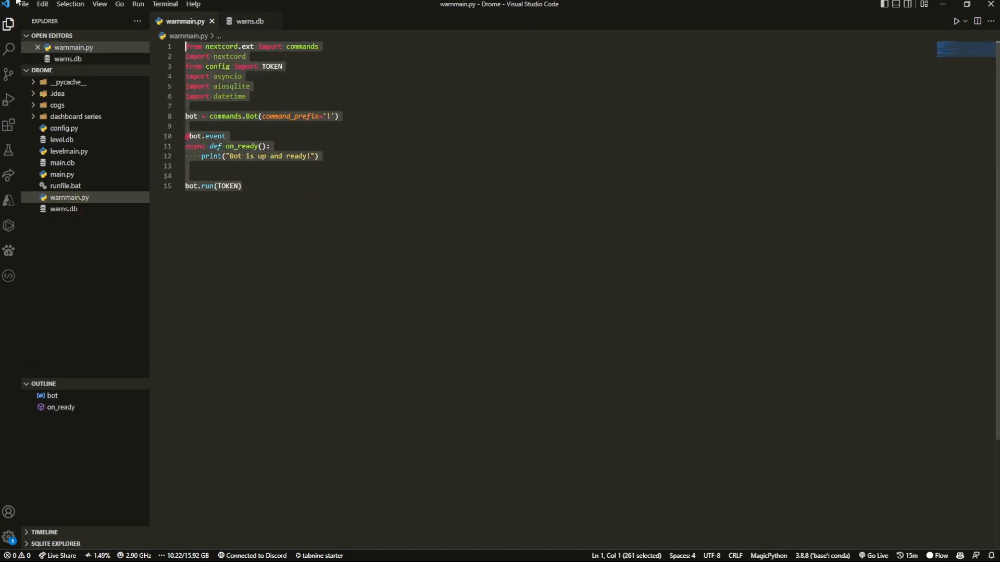
left_click(474, 173)
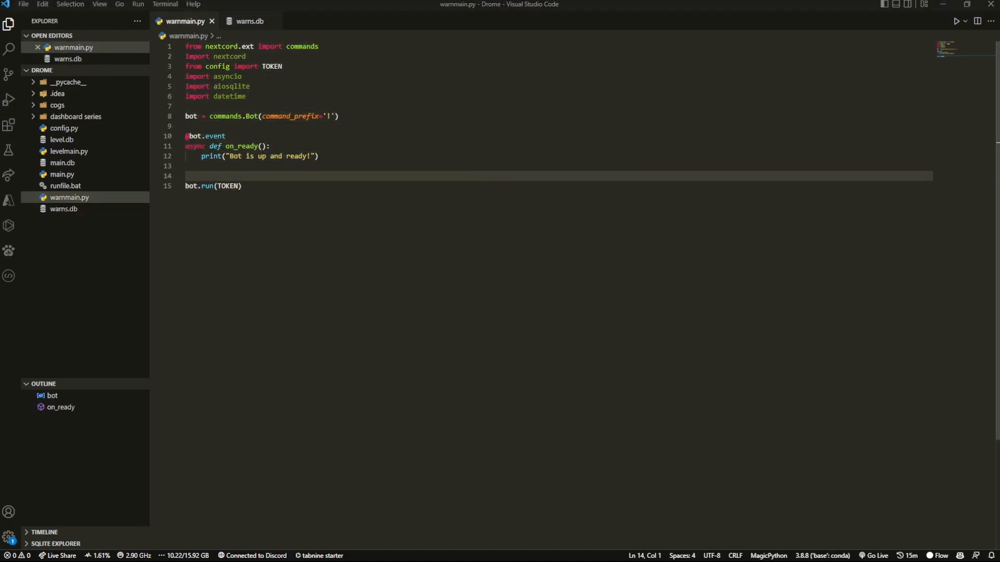
left_click(366, 166)
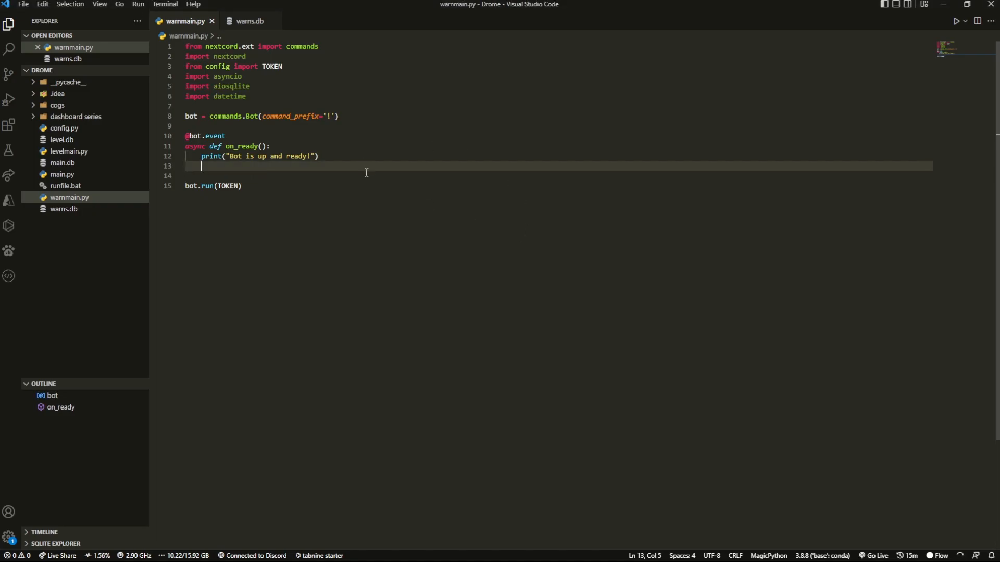
- In on_ready, set bot.db = await aiosqlite.connect('warns.db'), then await asyncio.sleep(3)
type("bot.db = await")
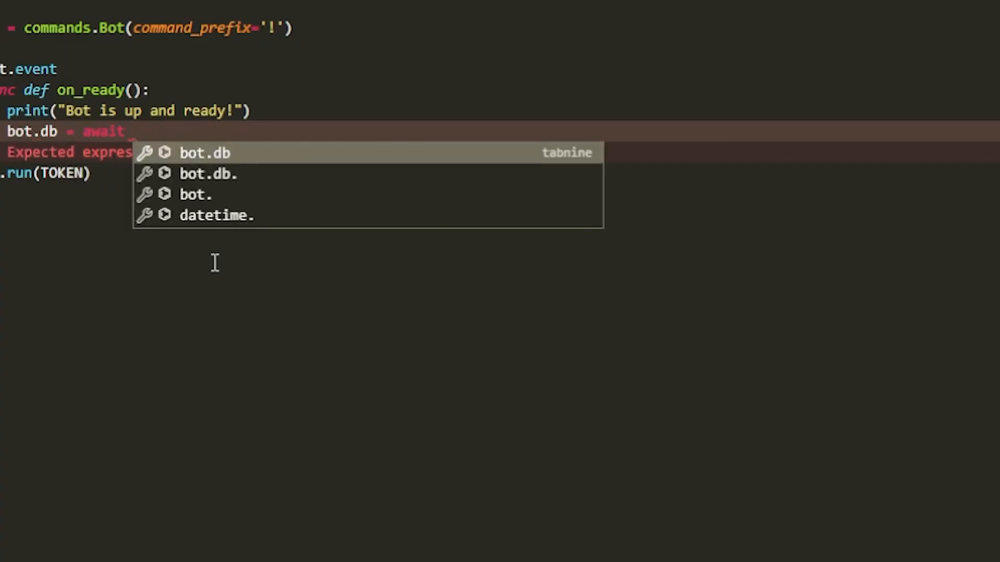
type("aiosqlite.connect('nextcon.db")
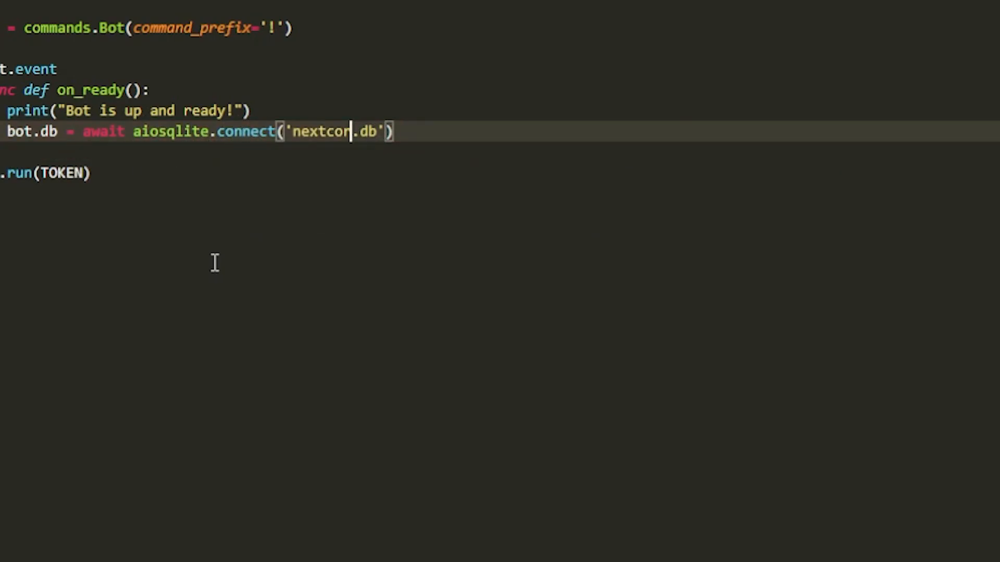
type("warns")
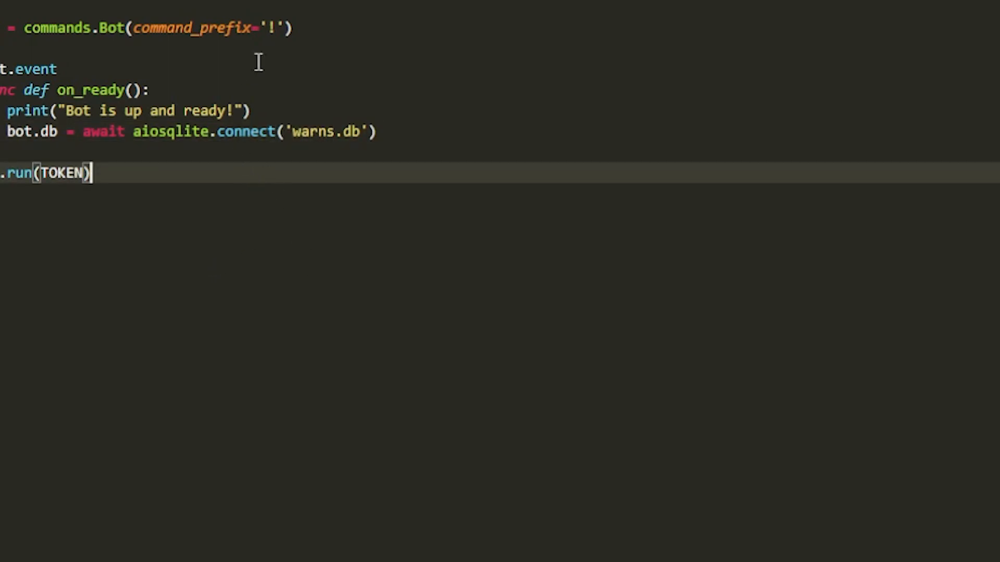
mouse_move(183, 167)
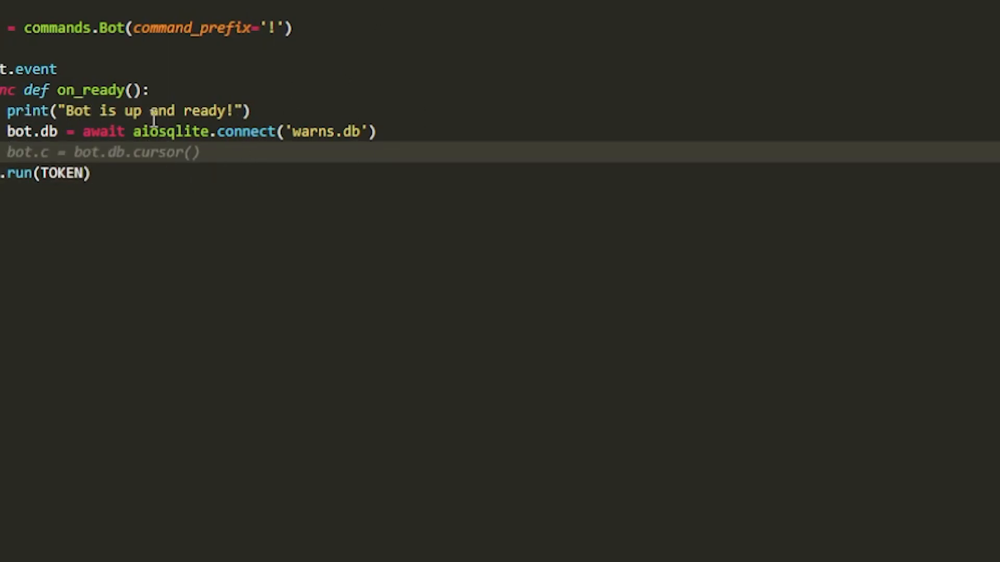
mouse_move(763, 392)
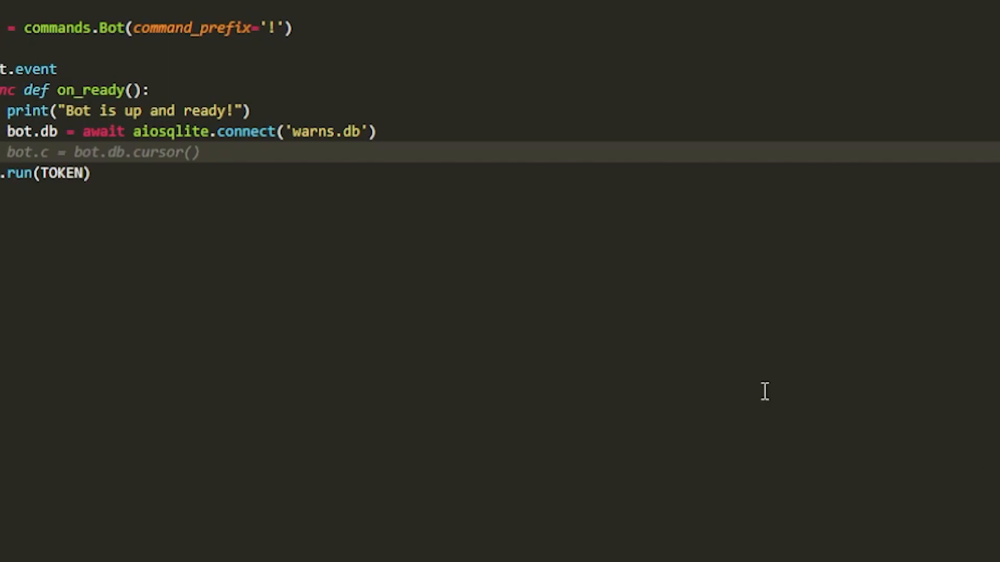
mouse_move(462, 159)
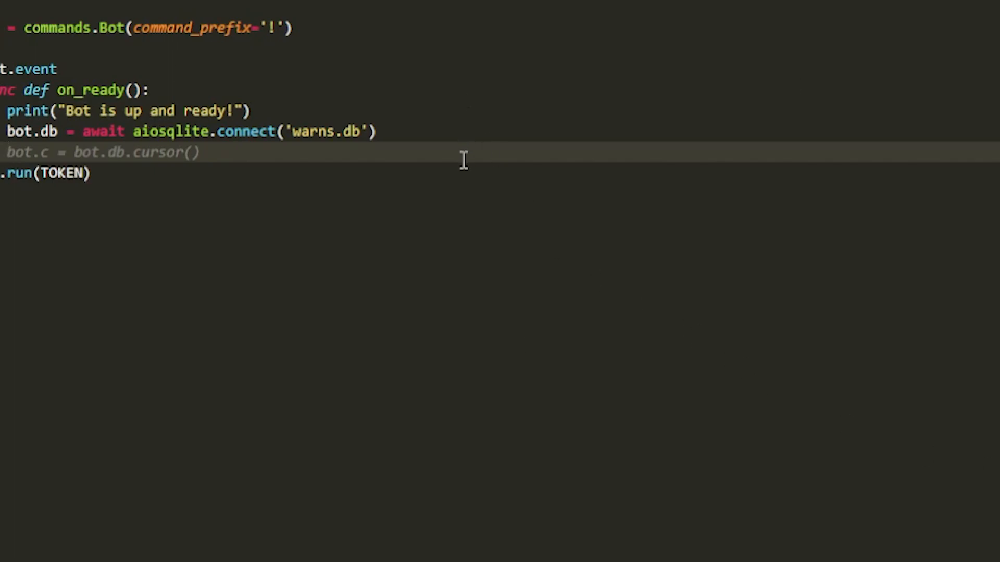
type("awai")
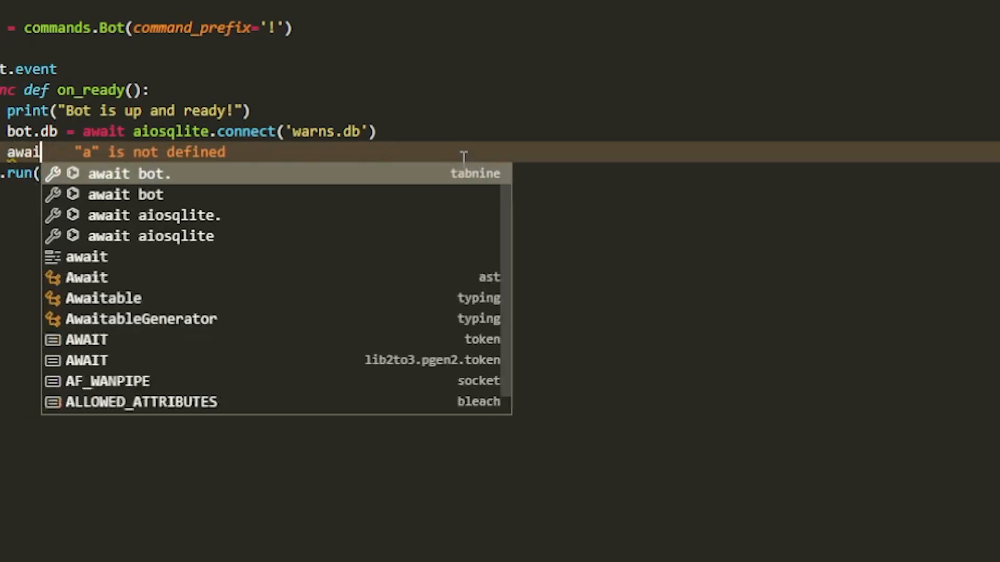
type("asyncio.wait")
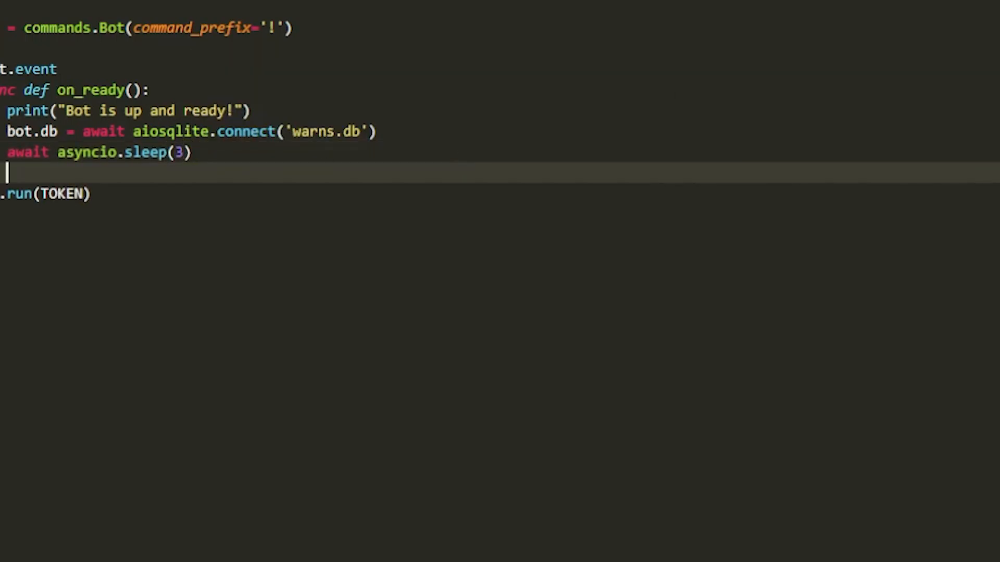
mouse_move(108, 371)
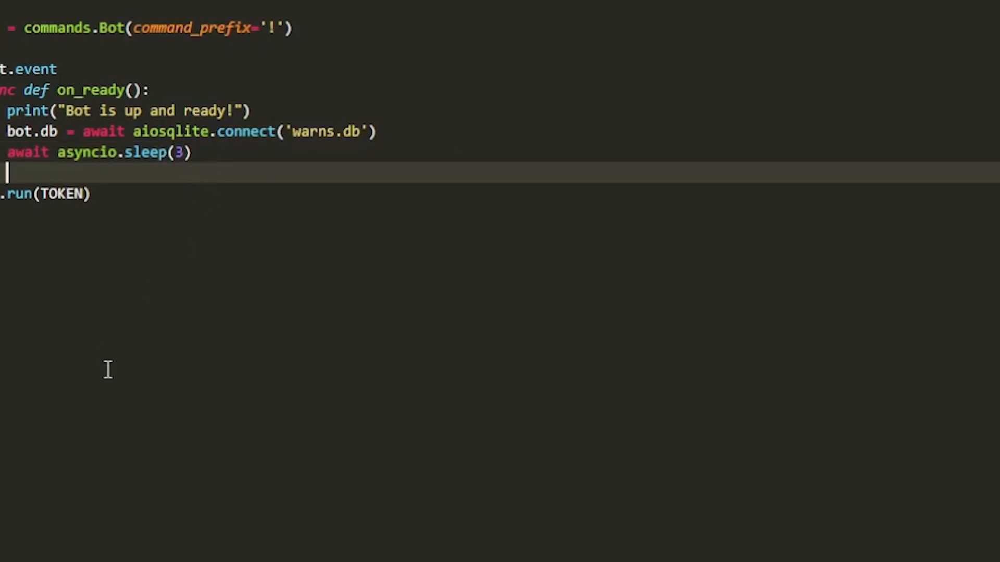
type("async with bod.")
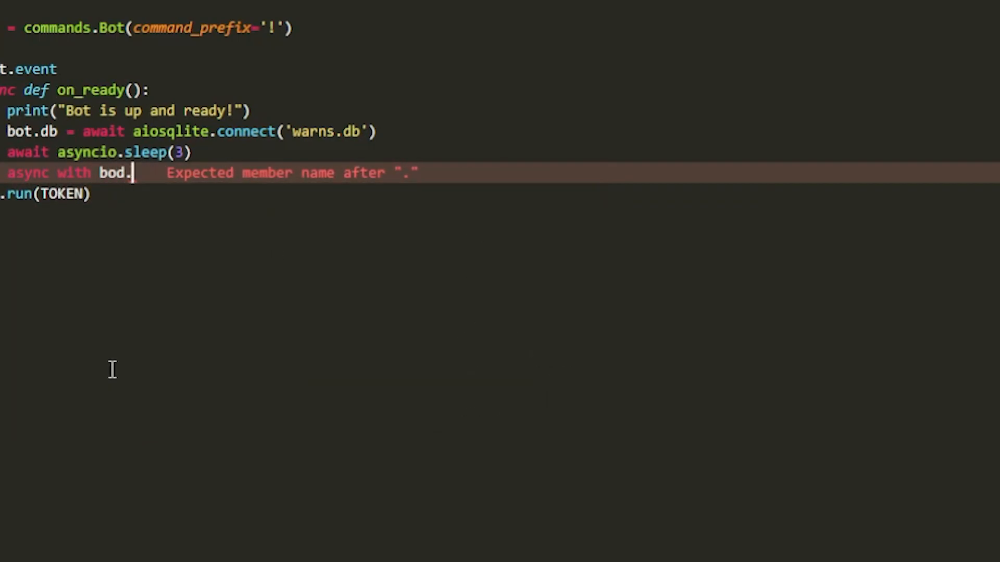
- Open an async with bot.db.cursor() as cursor block and start cursor.execute
type("t.db")
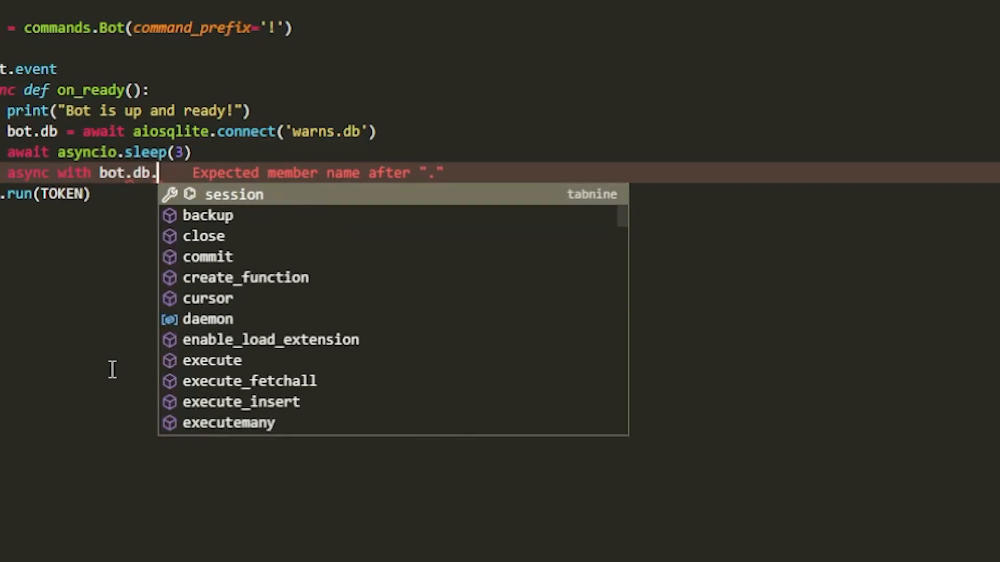
left_click(207, 298)
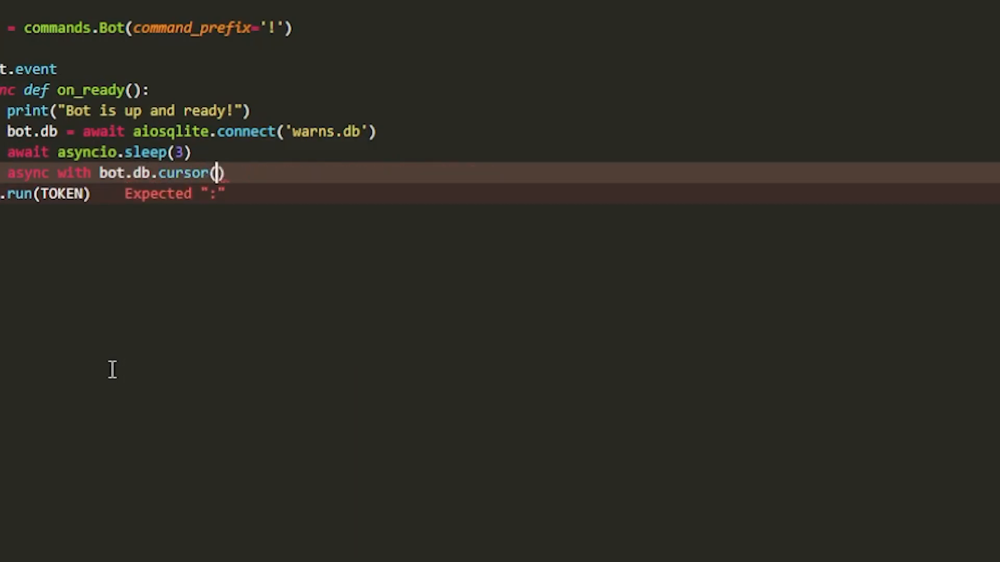
type("as cursor:")
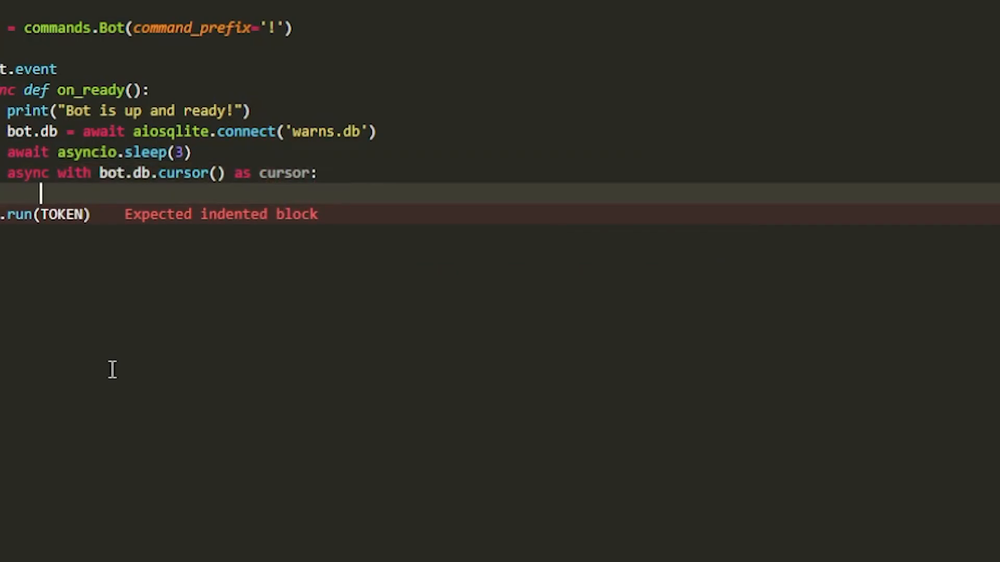
type("await cur")
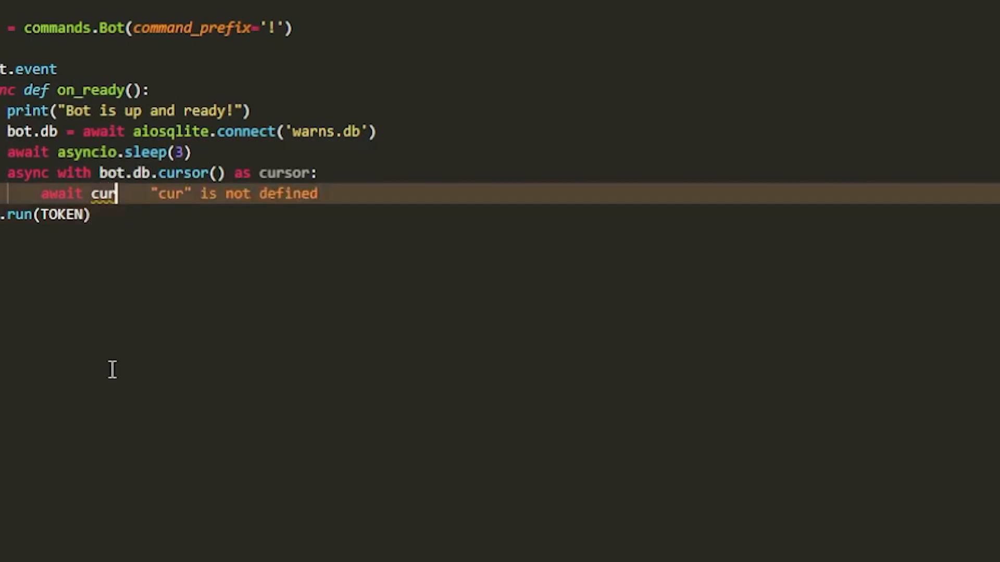
type("sor.execute('")
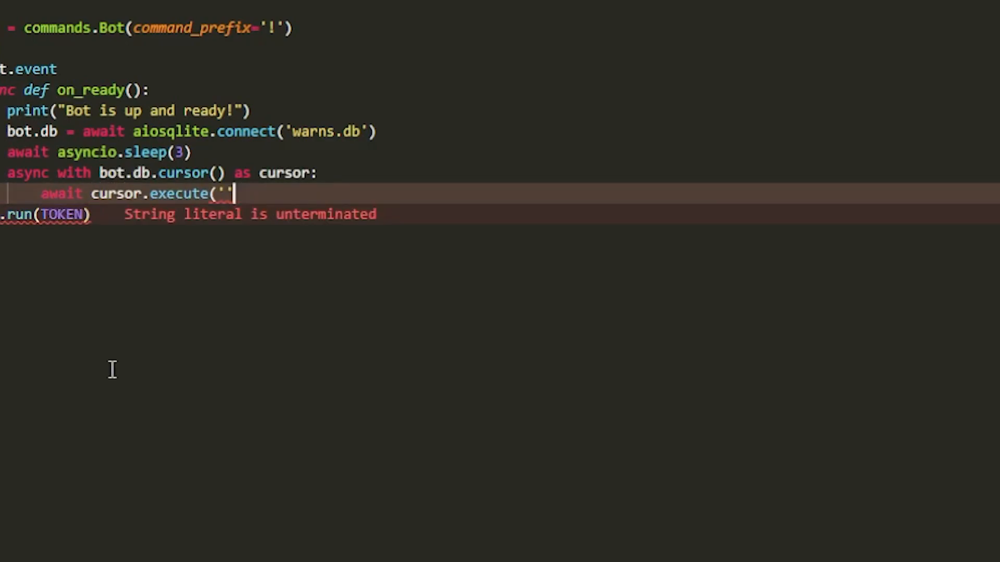
key("BackSpace")
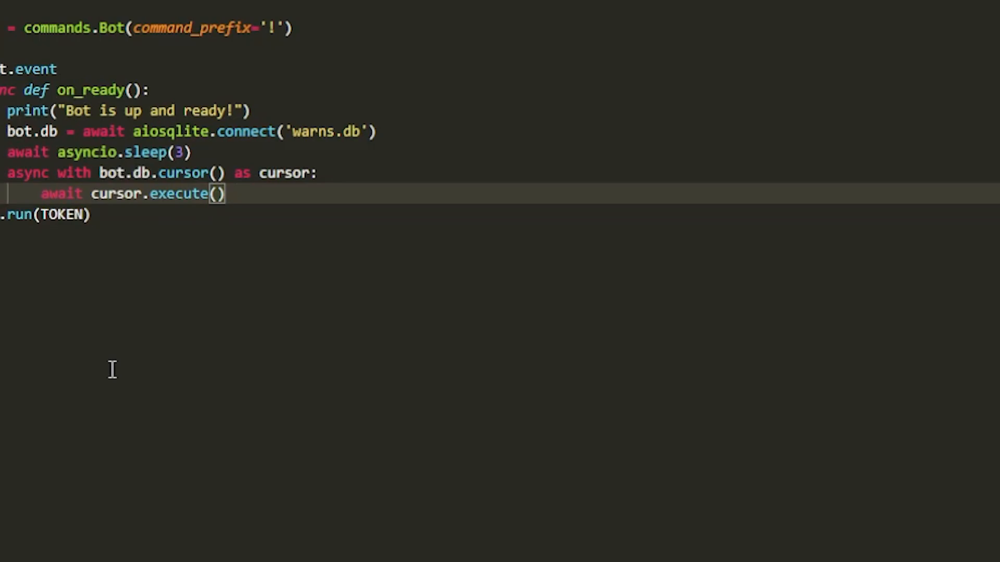
- Write CREATE TABLE IF NOT EXISTS warns with user, reason TEXT, time INTEGER, guild INTEGER
type("\"Cre\"")
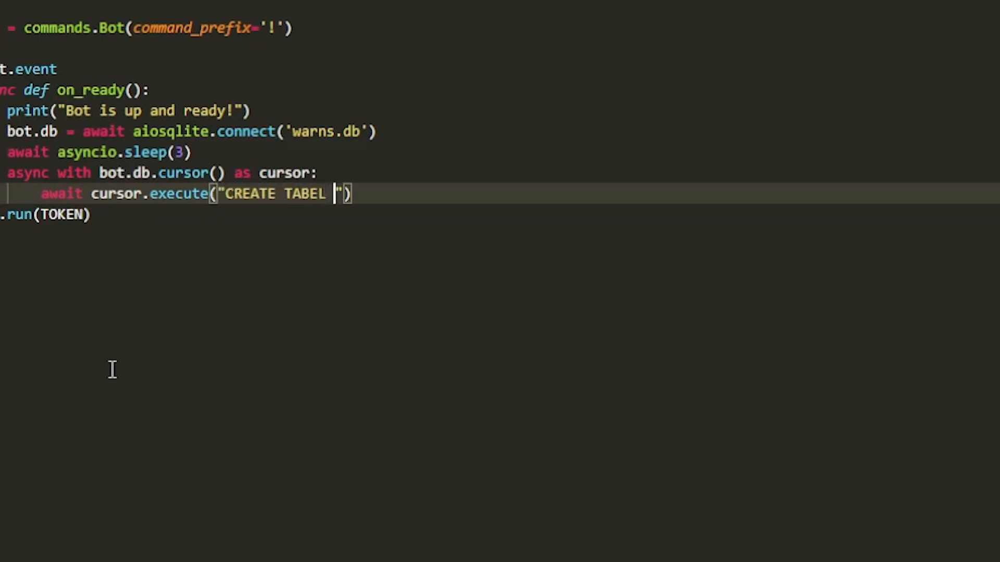
type("TABLE")
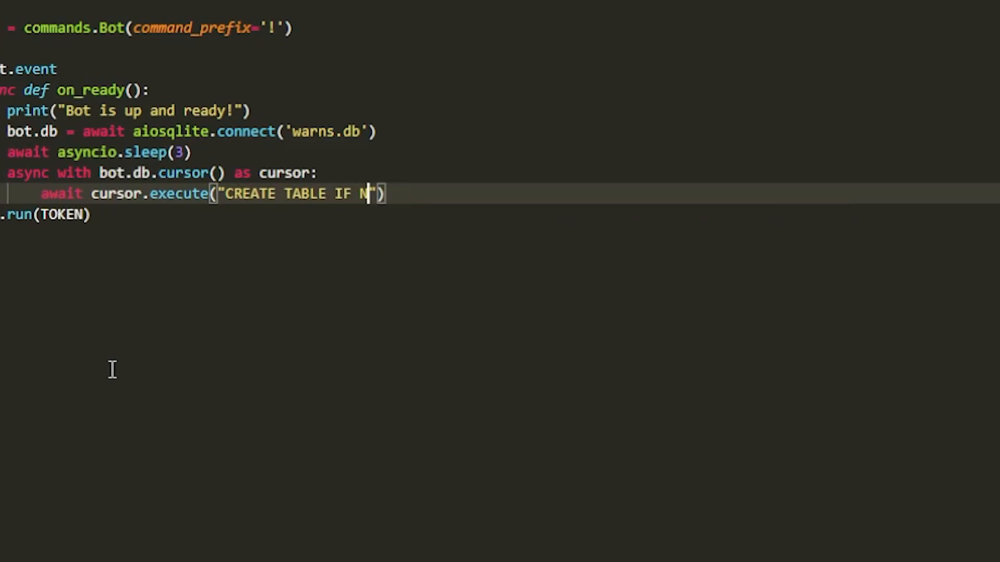
type("OT ECXISTS warns(")
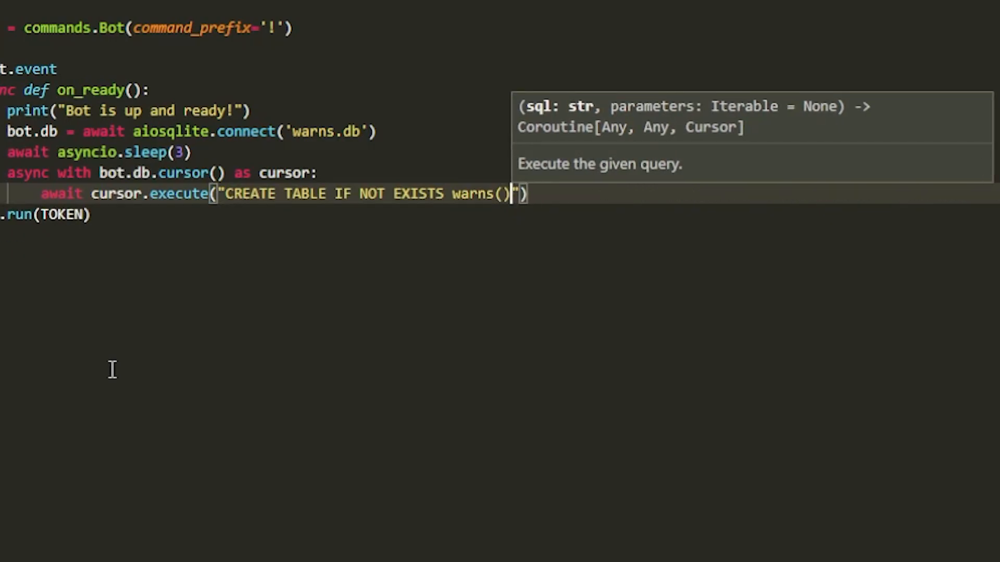
type("user INTEGER, reason TEXT,")
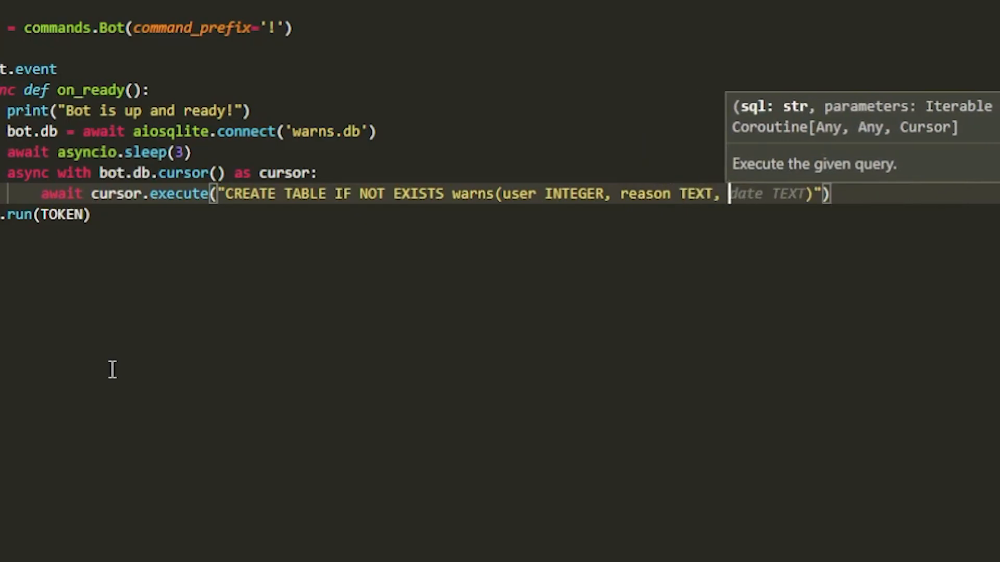
type("time,")
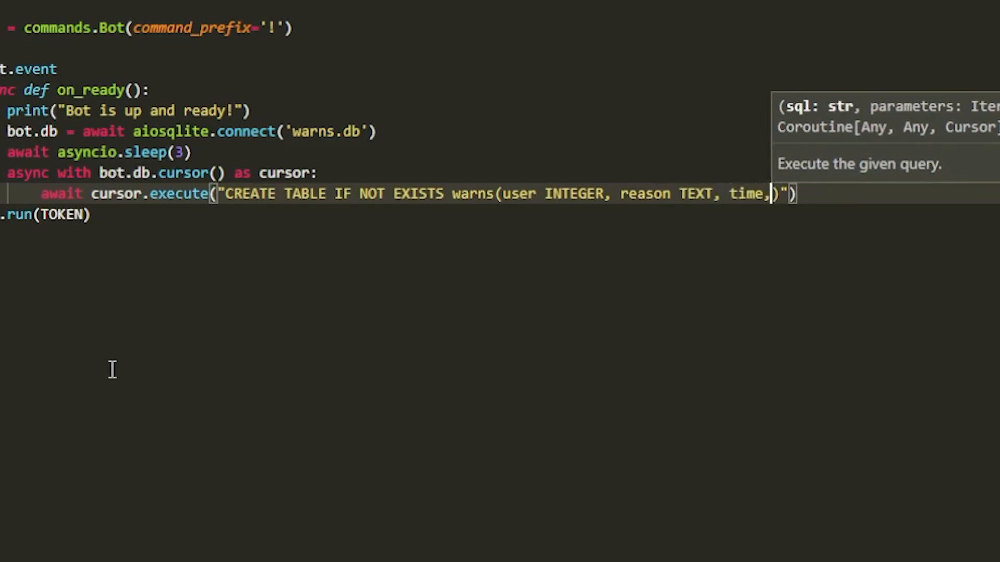
type("INTEGER")
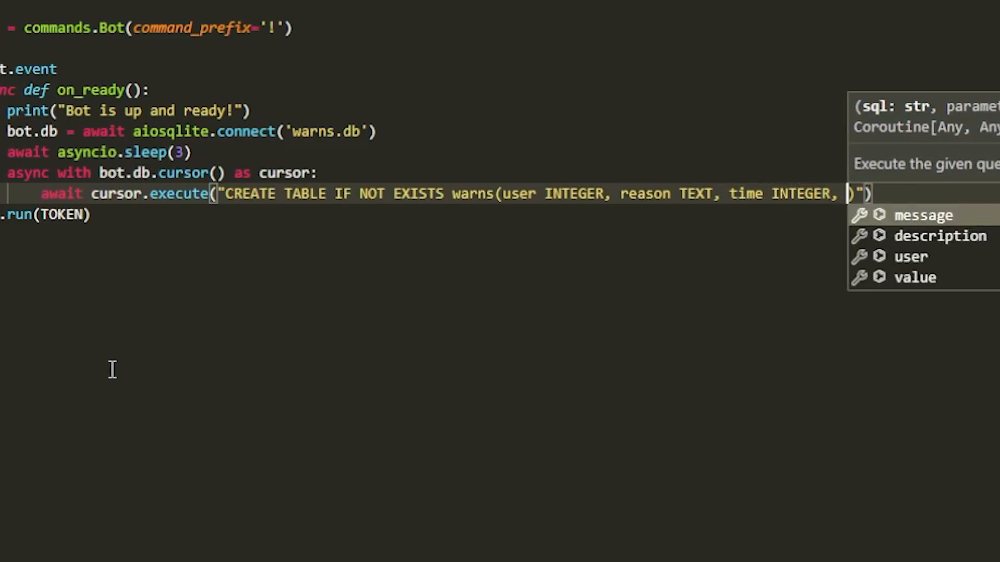
type("guild")
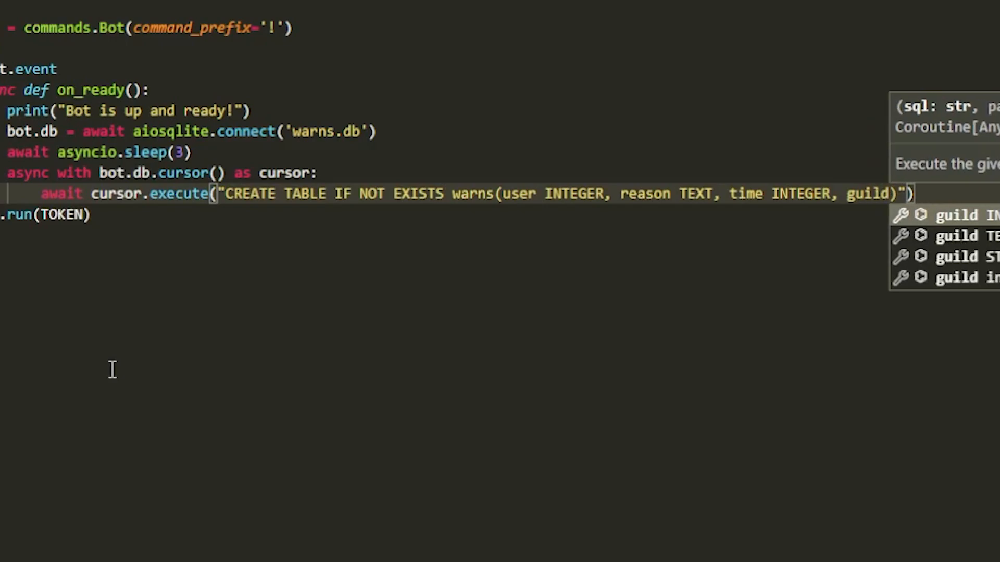
type("INTEGER, cha")
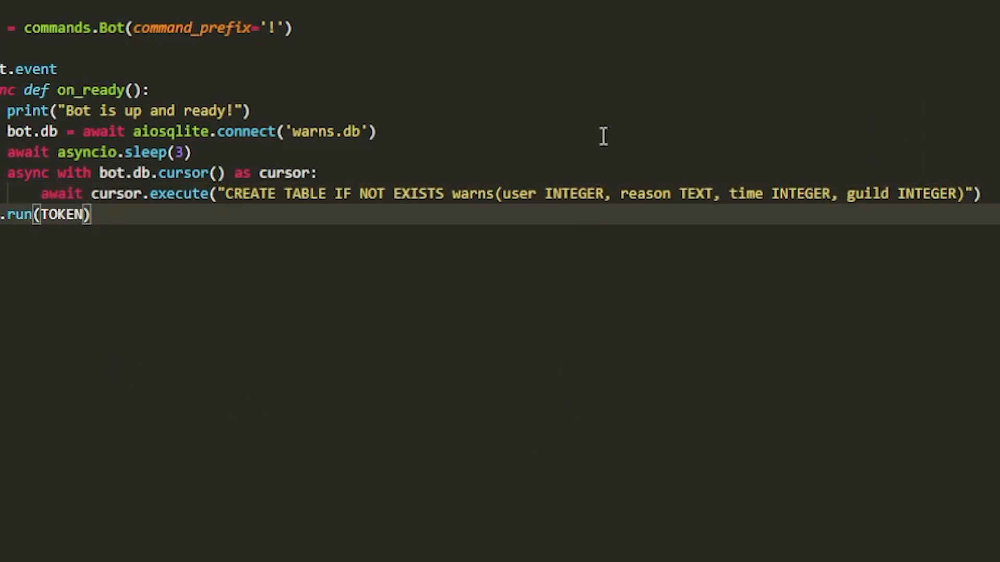
mouse_move(869, 252)
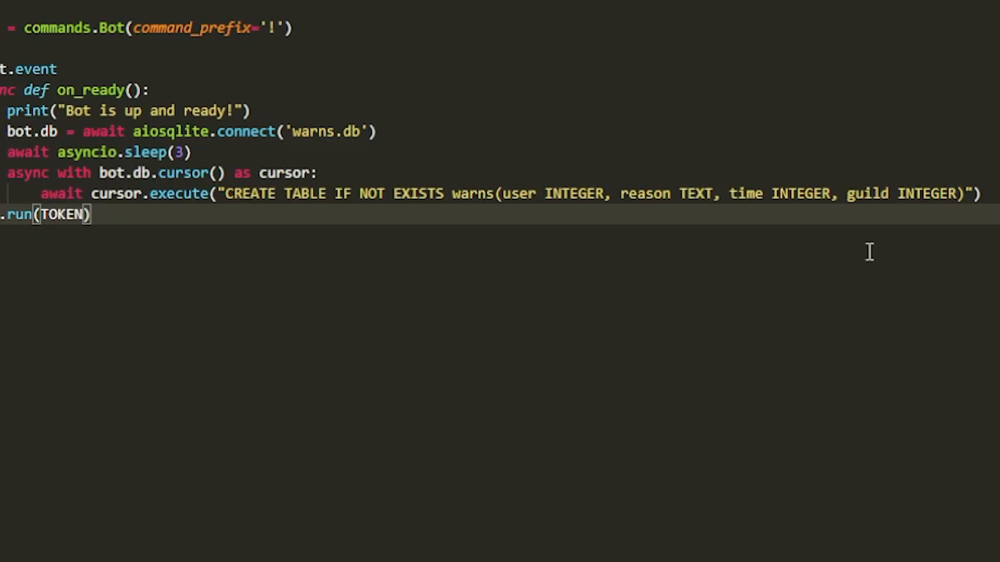
mouse_move(713, 213)
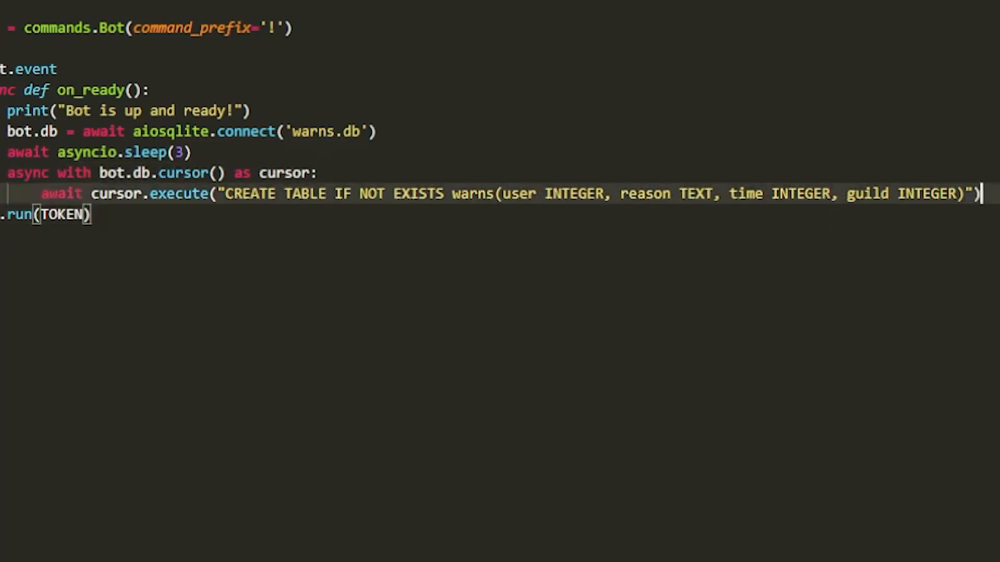
- Add await bot.db.commit() on a new line after the table creation block
key("Enter")
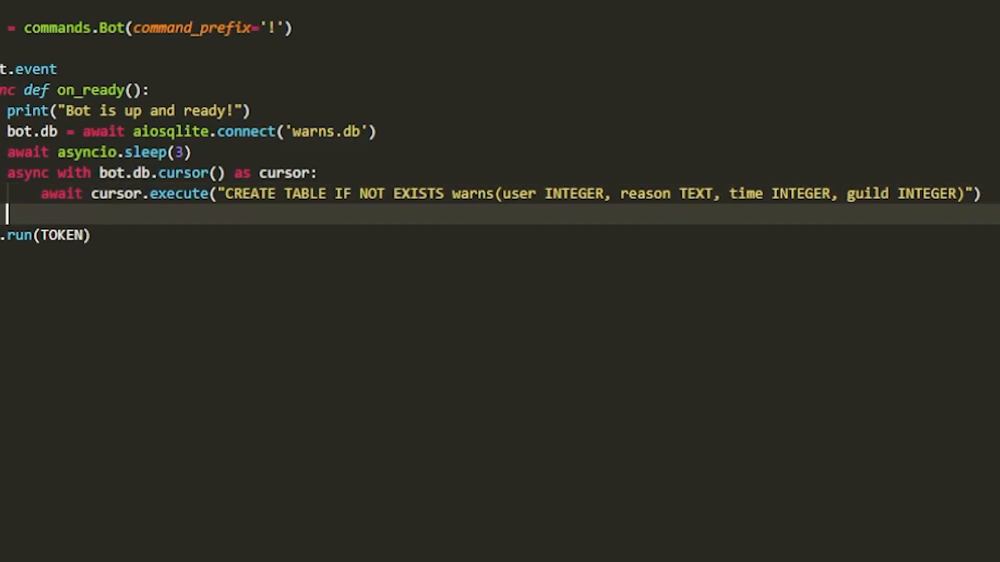
type("await b")
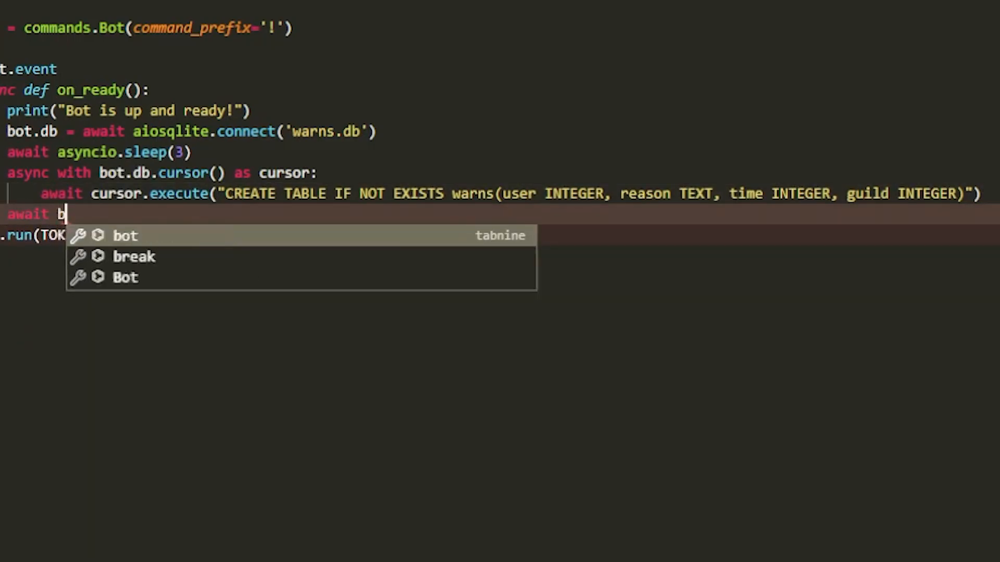
type("ot.db.")
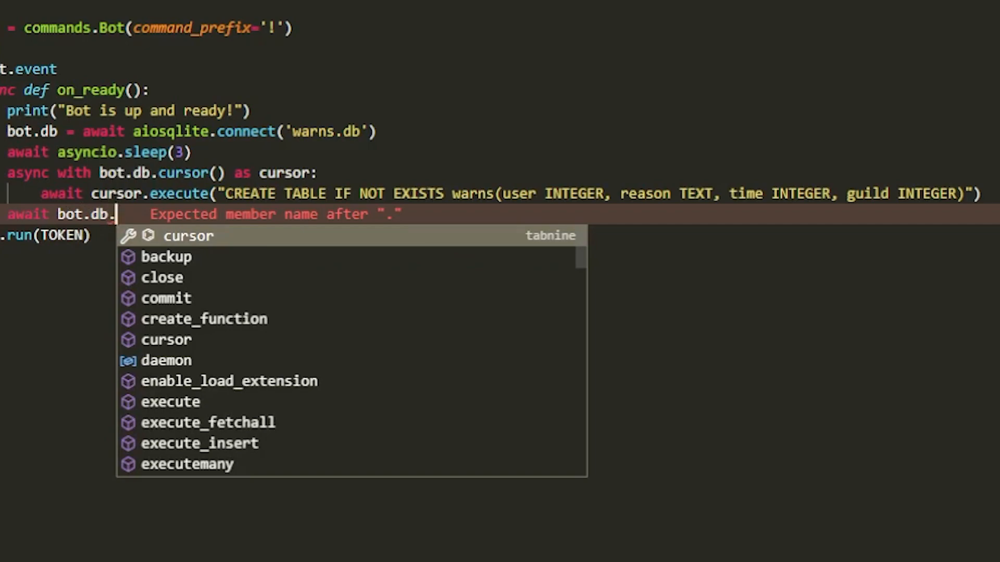
type("c")
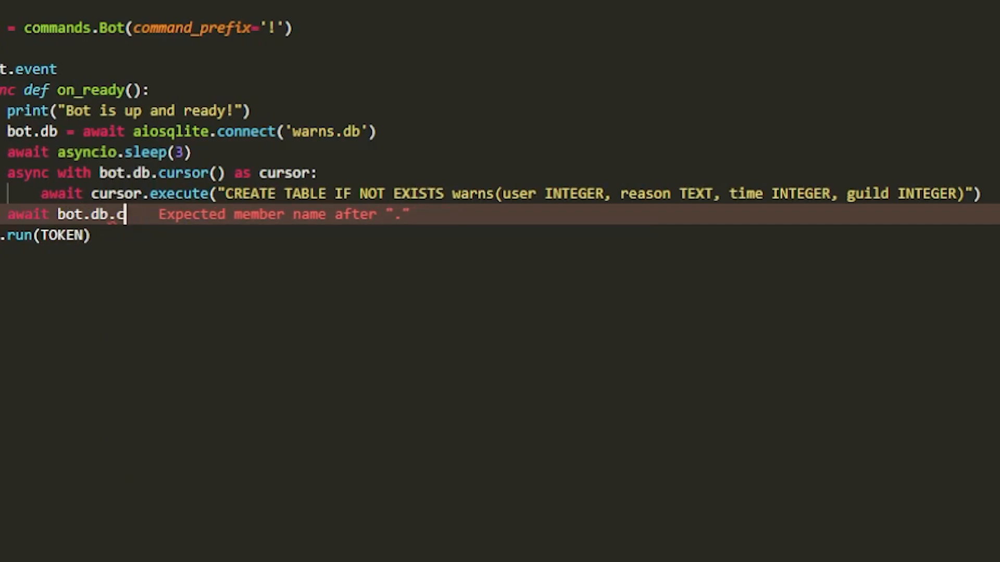
type("ommit()")
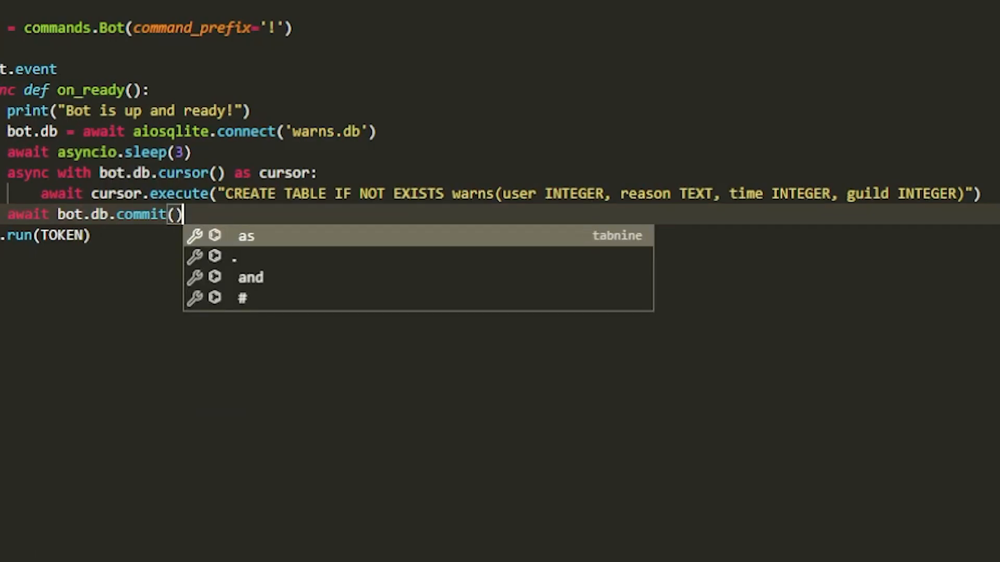
key("Escape")
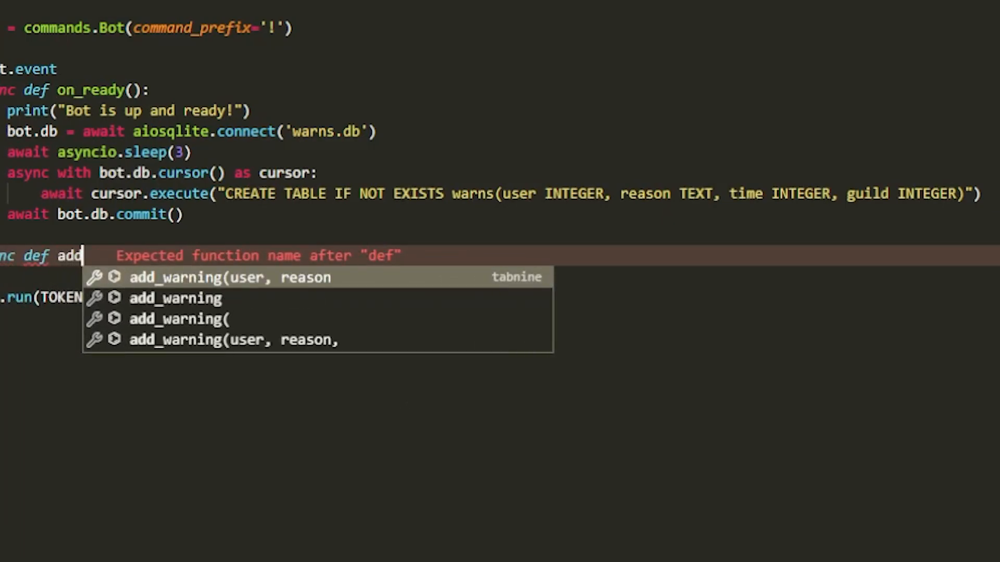
- Define async addwarn(ctx, reason, user) with a bot.db cursor executing INSERT INTO warns
type("warn")
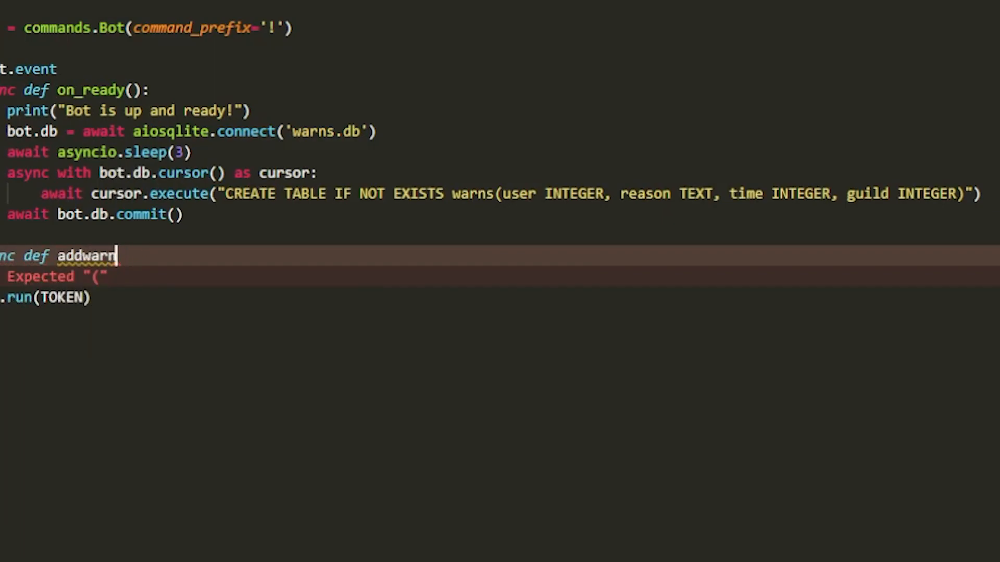
type("(ctx,")
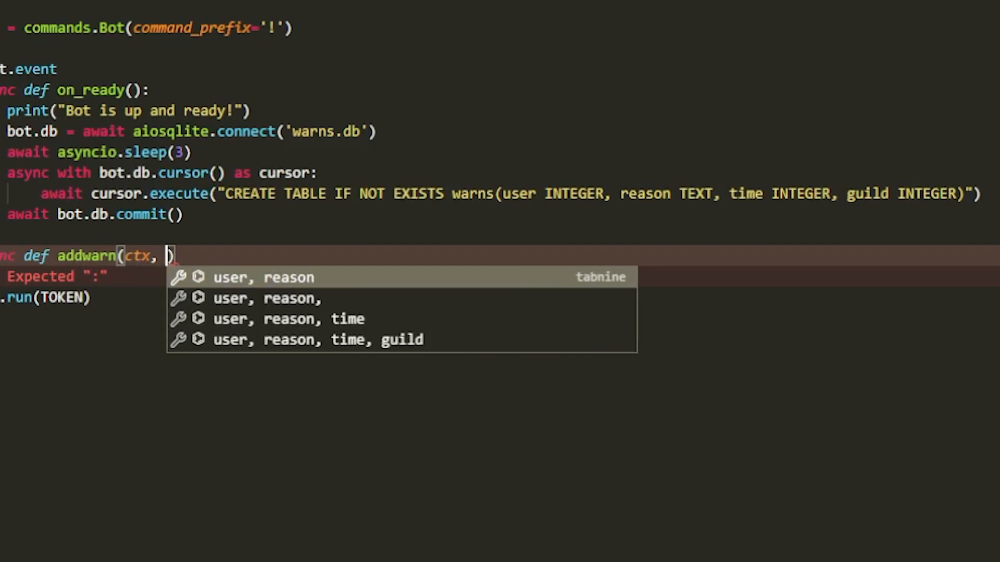
type("reason, user")
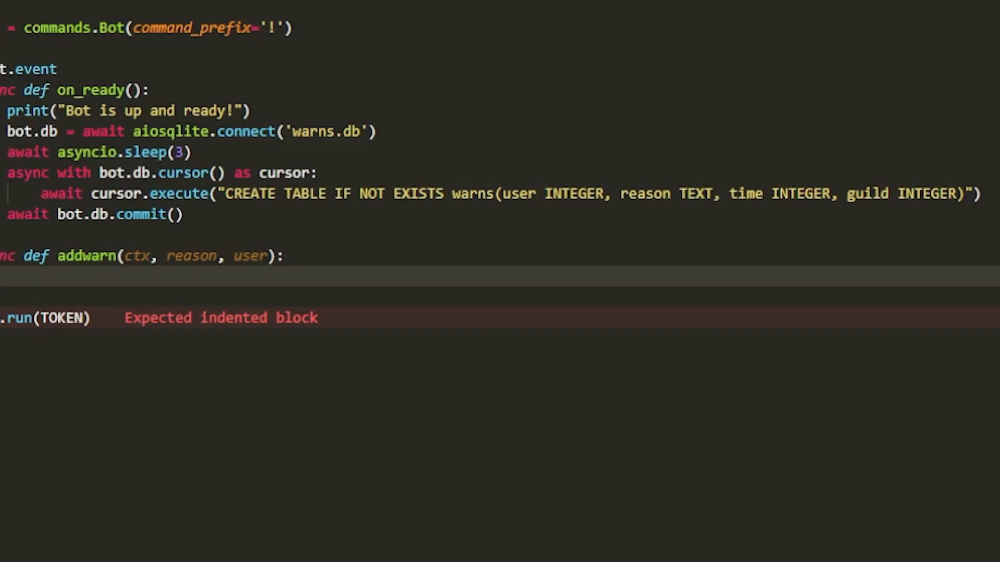
type("async with bot.db.cursor() as cursor:")
type("await cur")
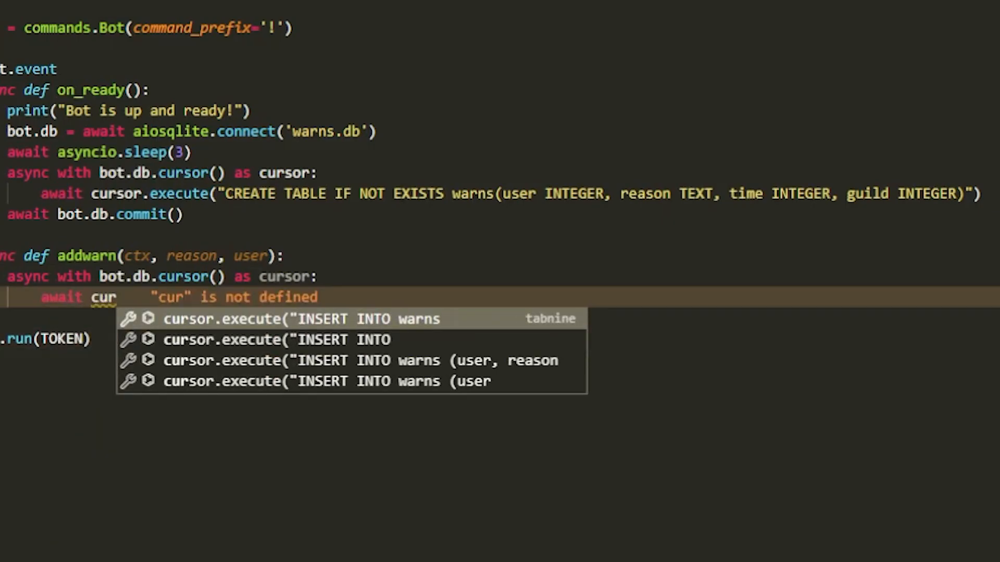
left_click(299, 319)
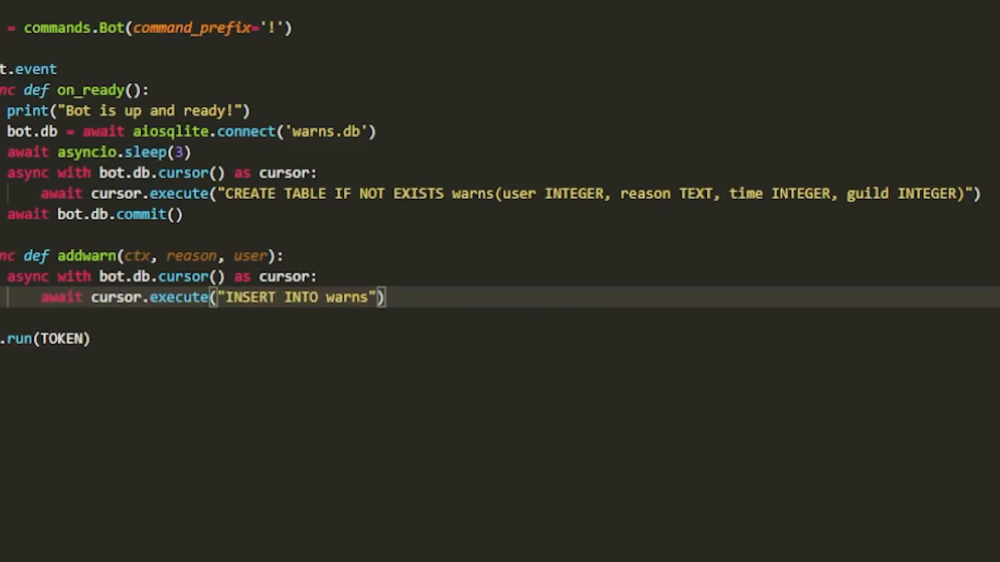
- Extend the query to (user, reason, time, guild) VALUES with four ? placeholders
type("\" \"")
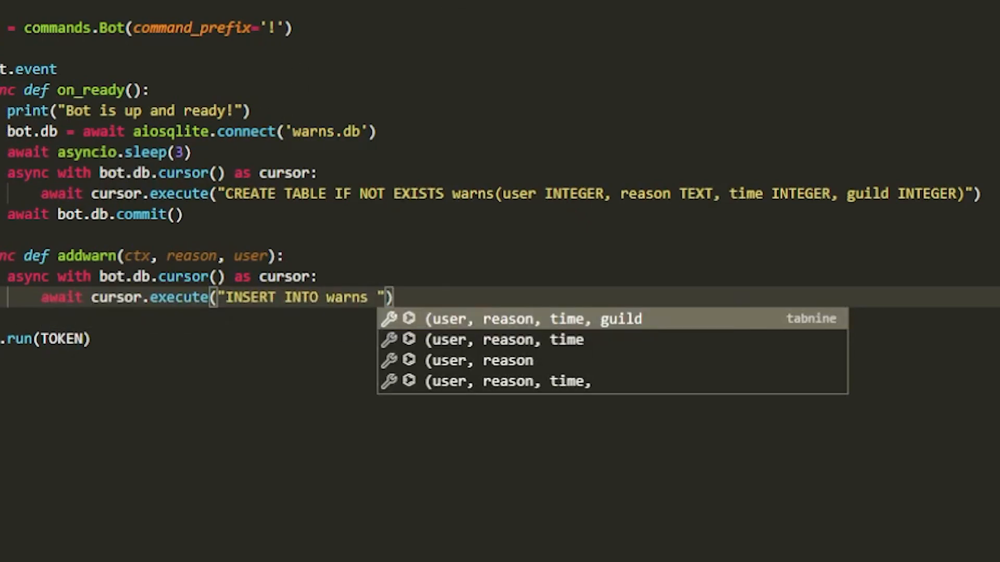
type("(u")
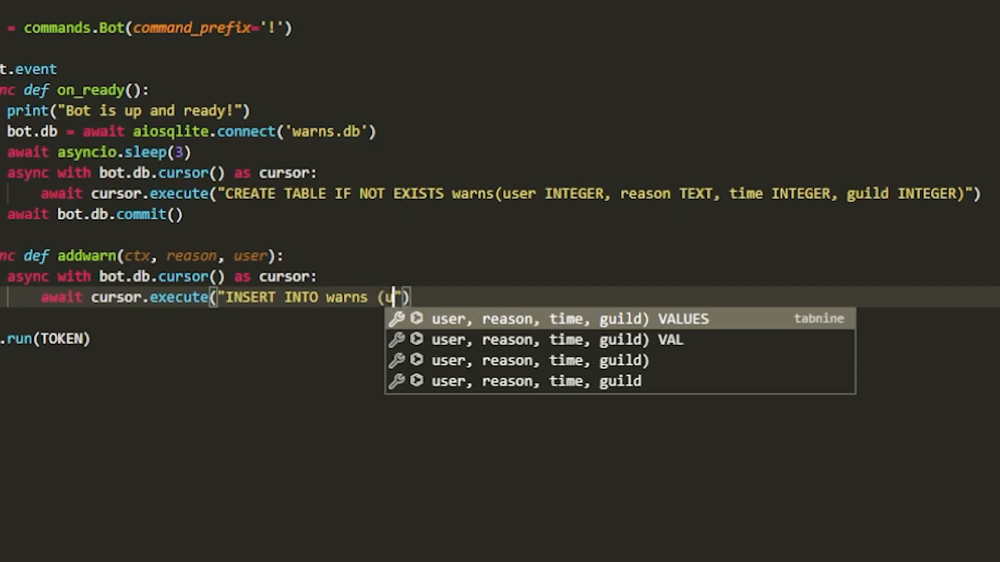
type("ser,")
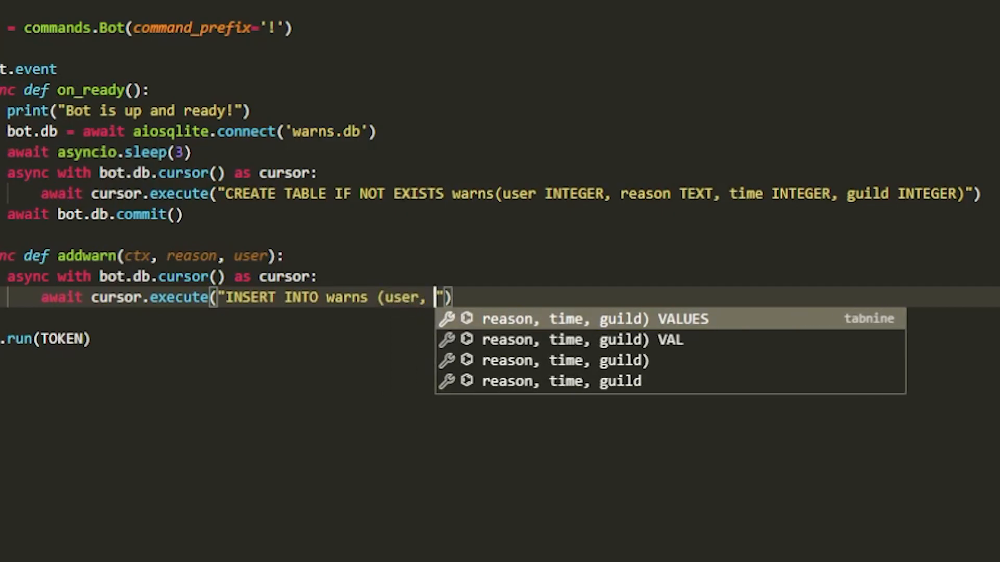
type("reason,")
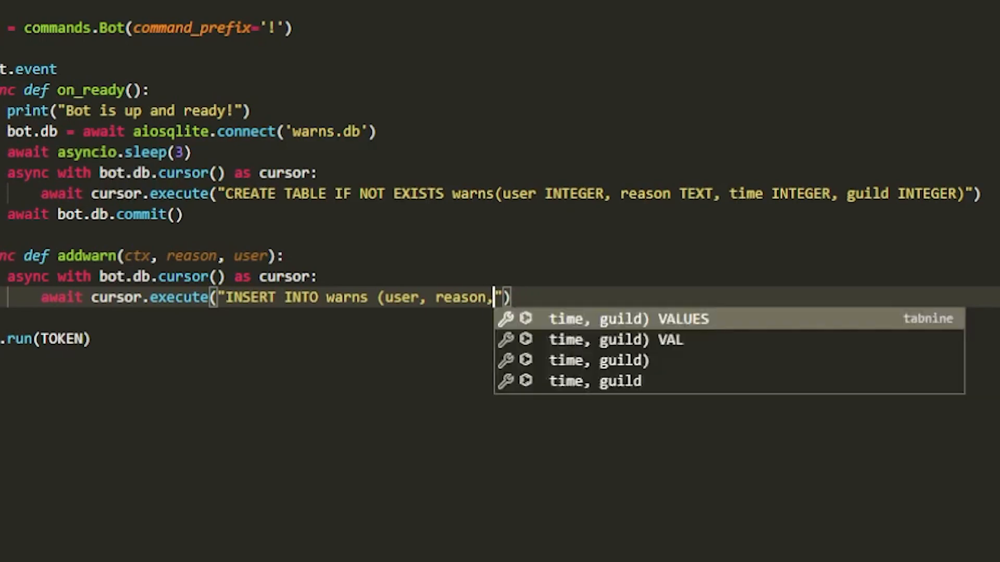
type("time, guild")
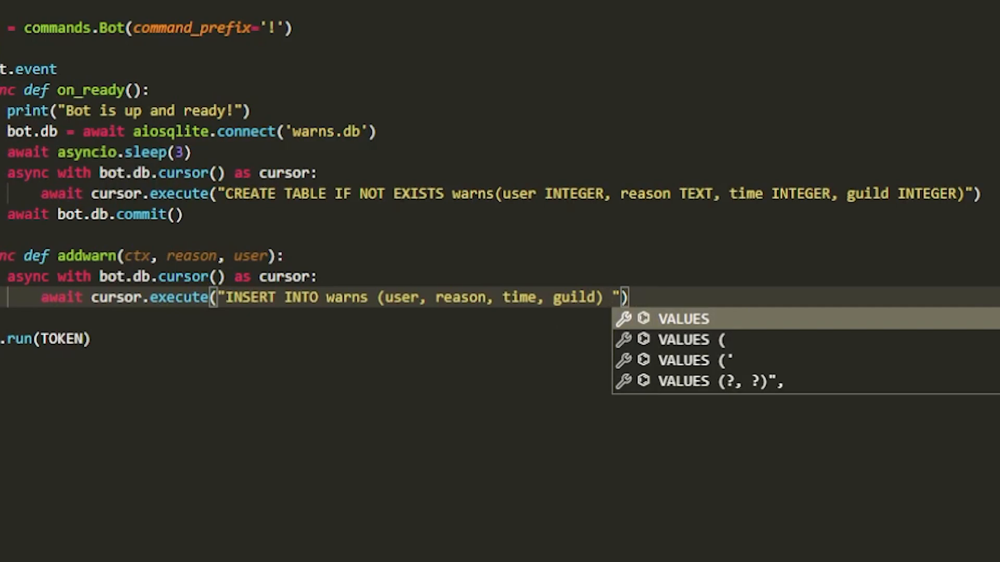
mouse_move(158, 458)
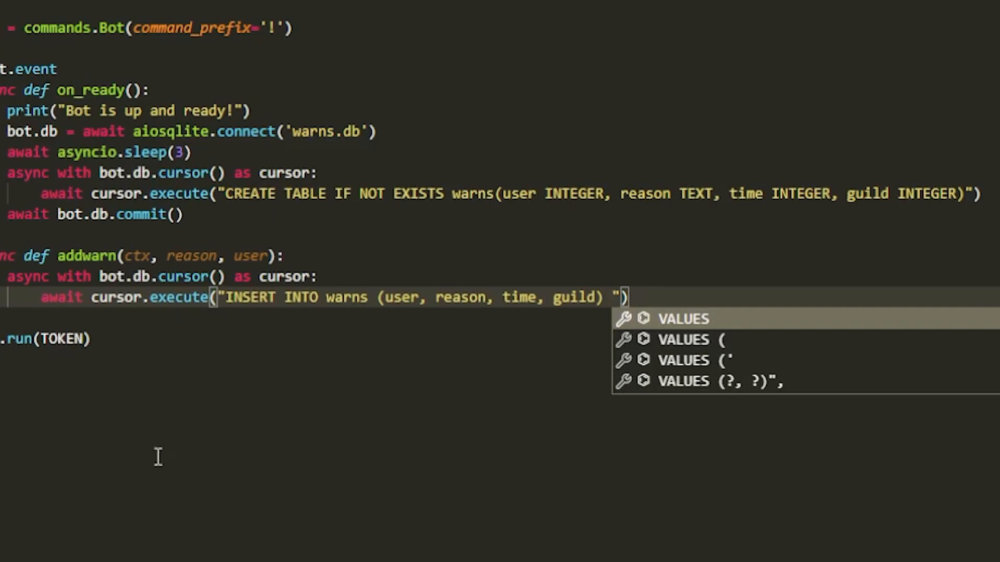
mouse_move(641, 52)
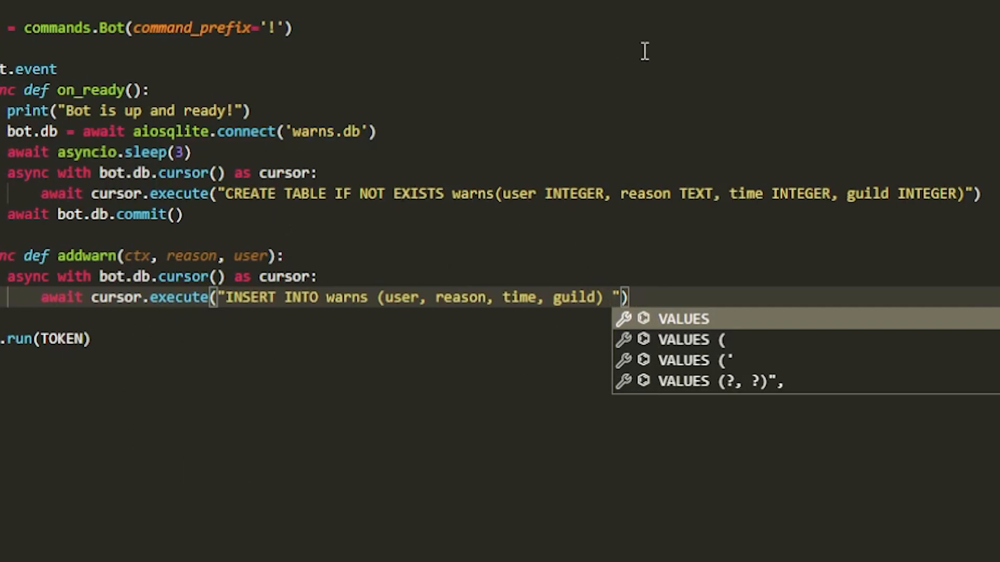
left_click(682, 319)
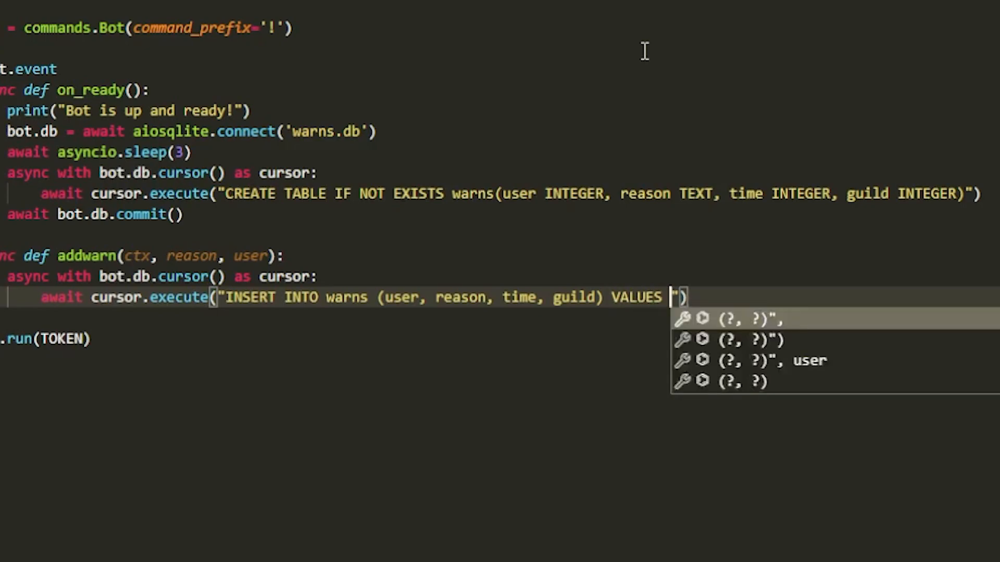
type("(?, ?, ?, ?)'")
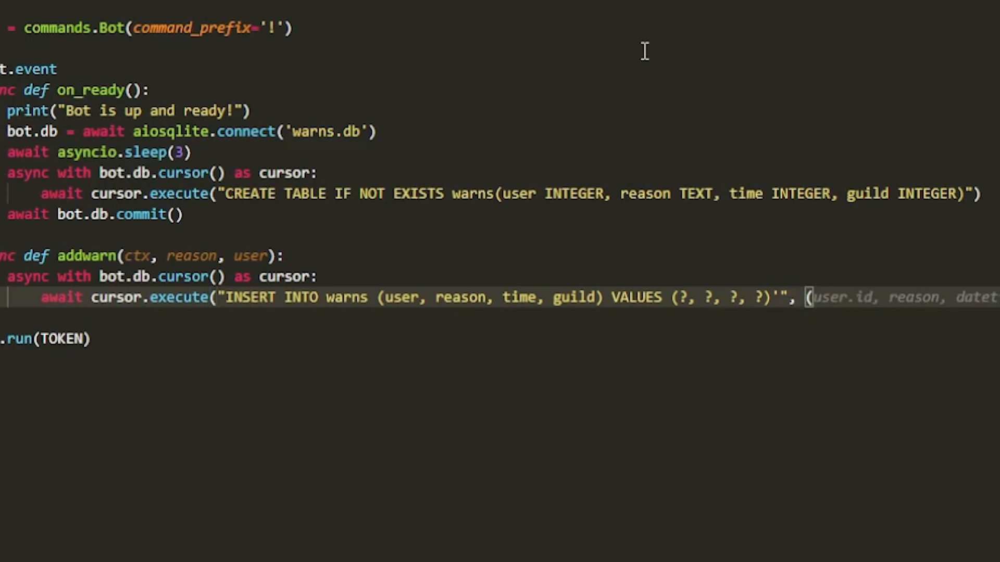
mouse_move(359, 279)
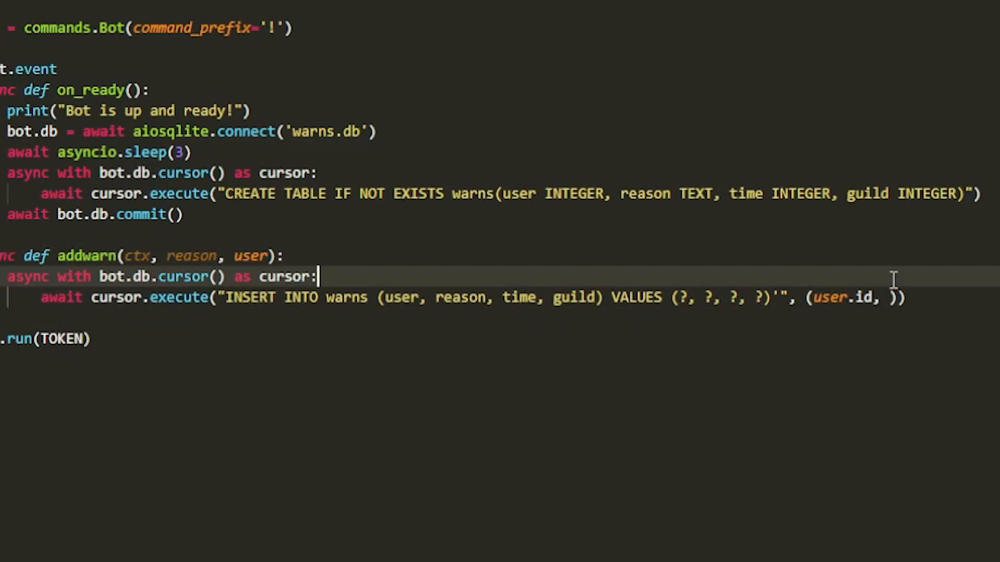
- Pass user.id, reason, int(datetime.datetime.now().timestamp()) and ctx.guild.id as the insert values
type("us")
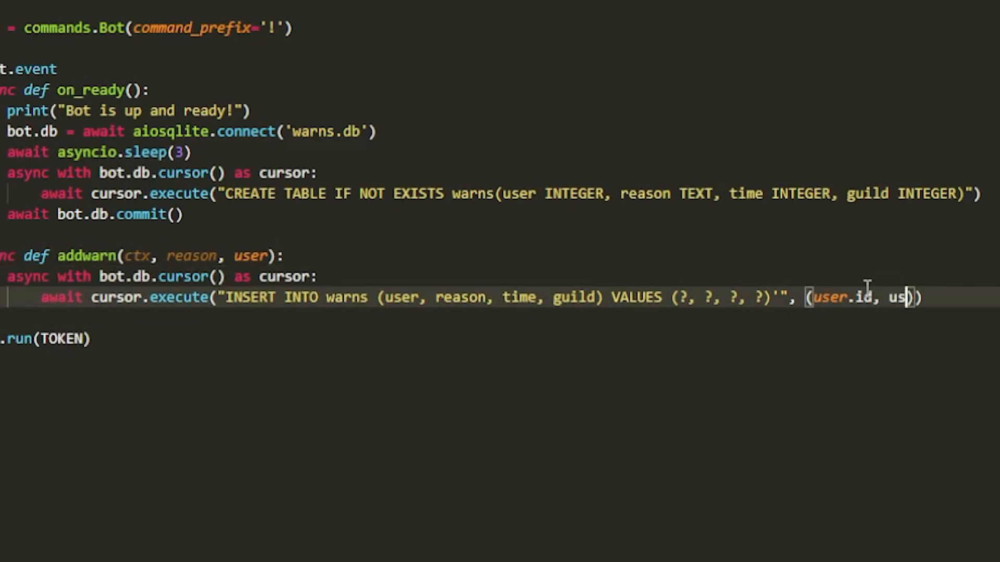
type("reason,")
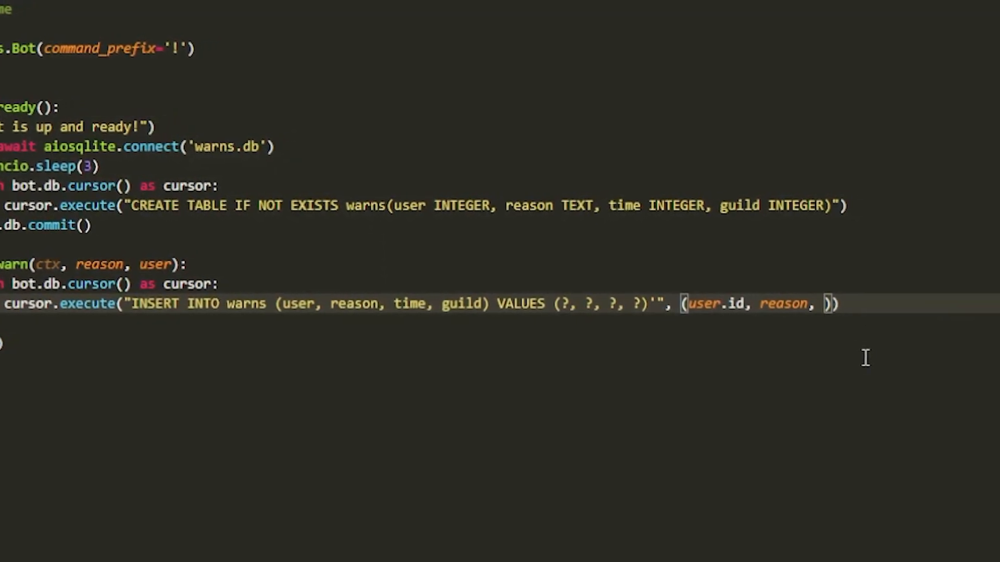
type("io")
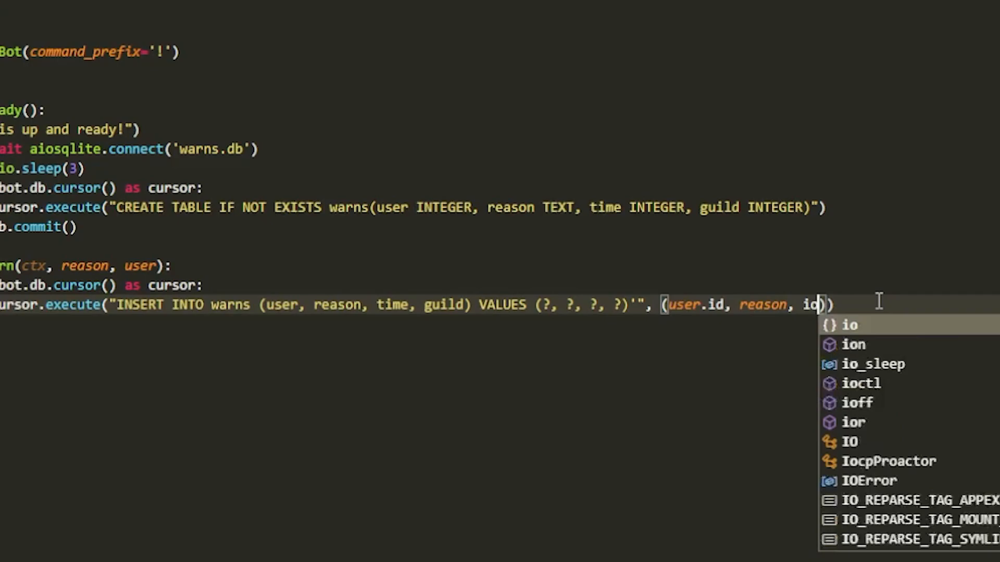
type("int(")
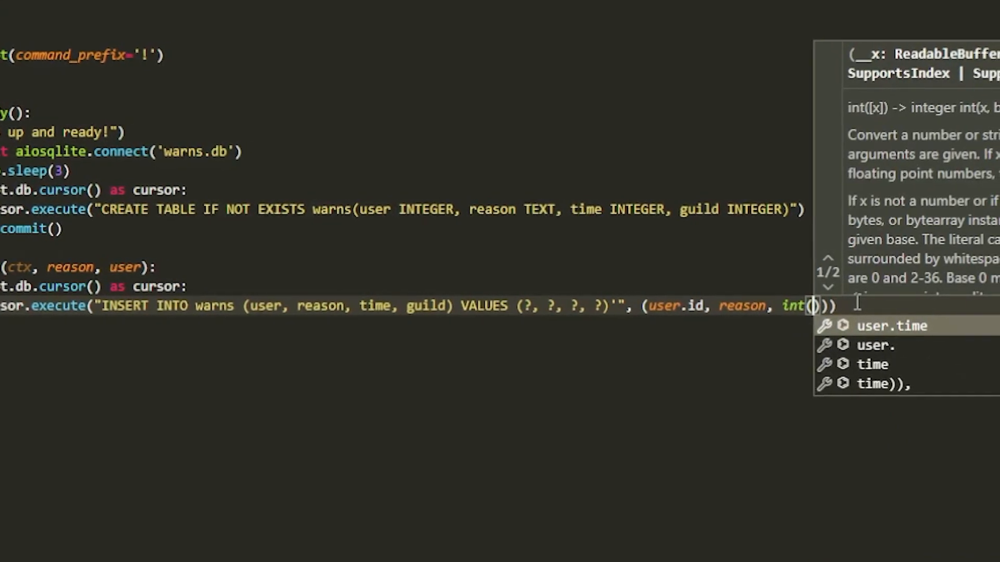
type("d")
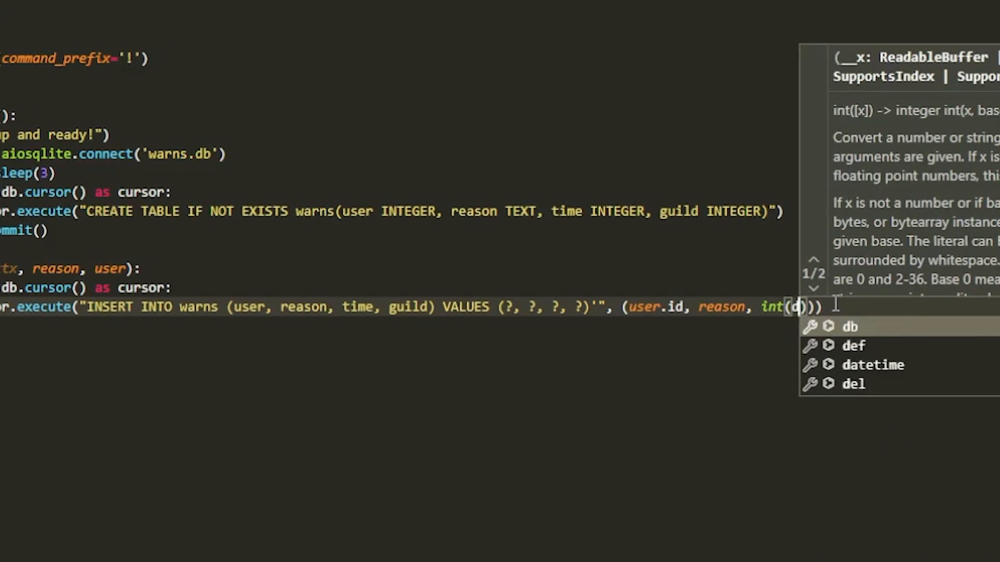
type("ata")
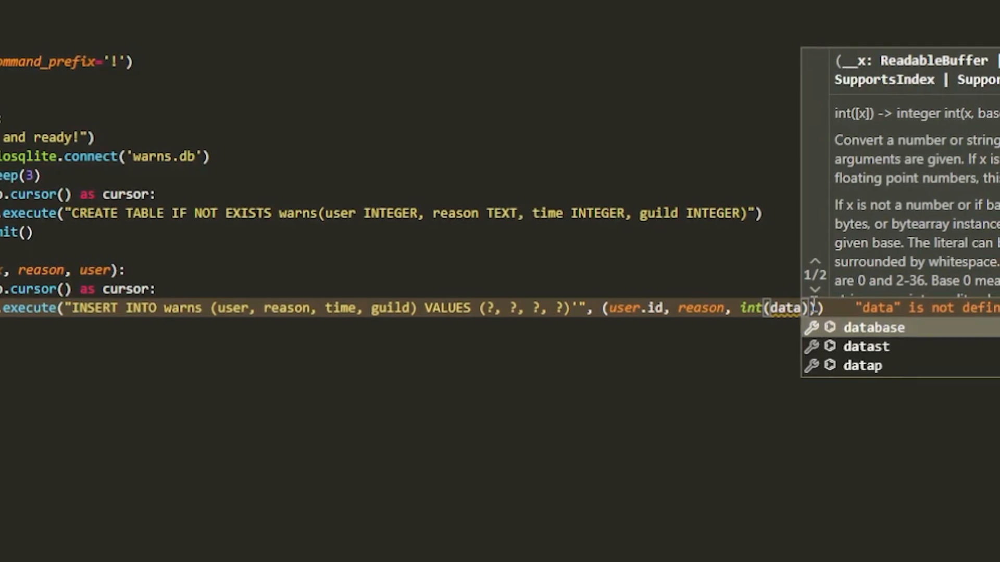
type("datetime.")
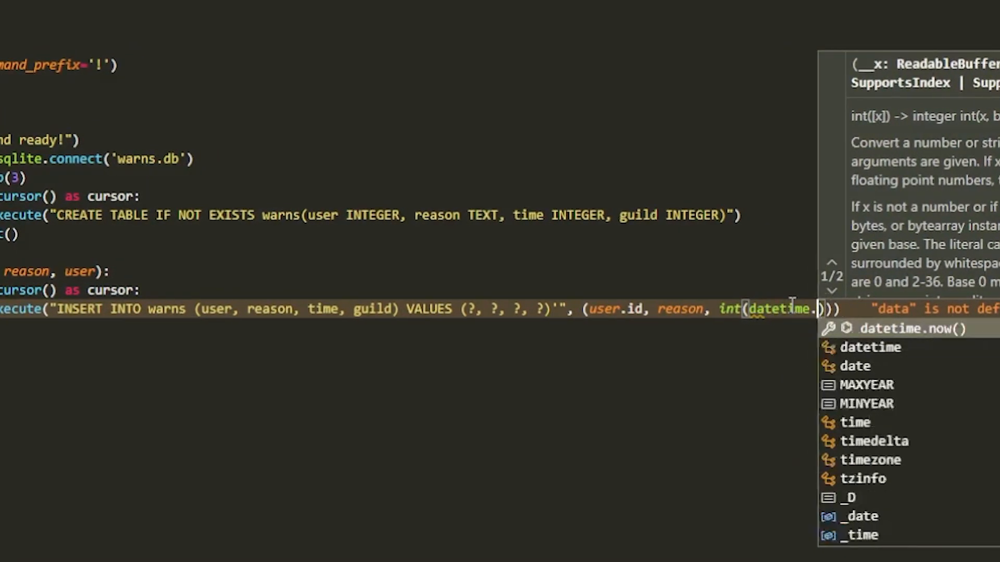
type("datetime")
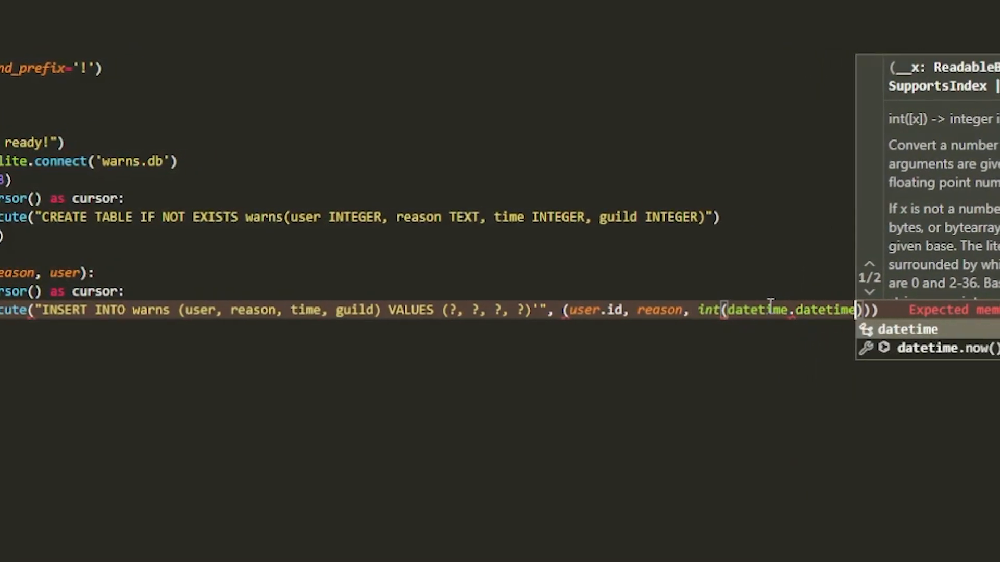
type(".nop")
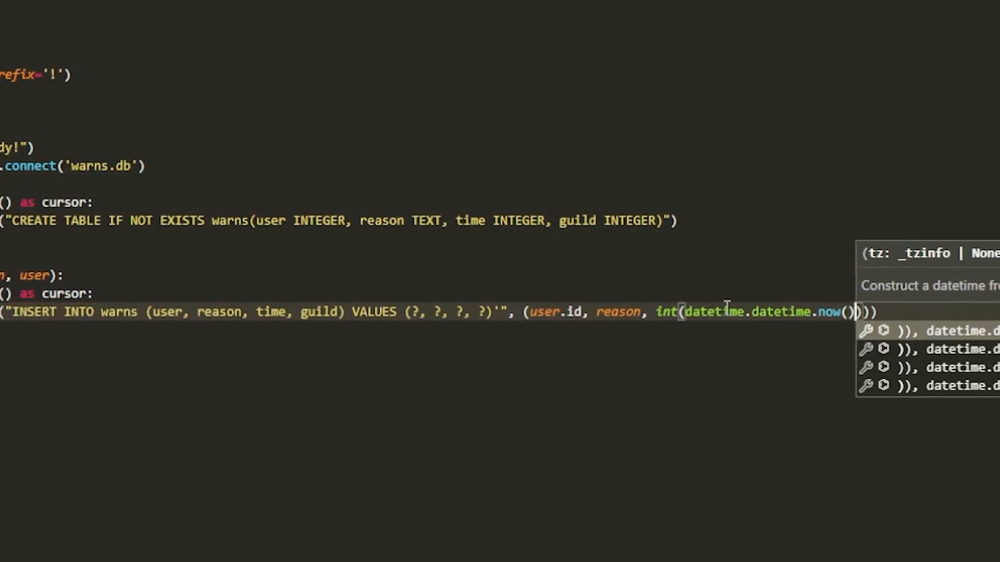
type(".timestamp(")
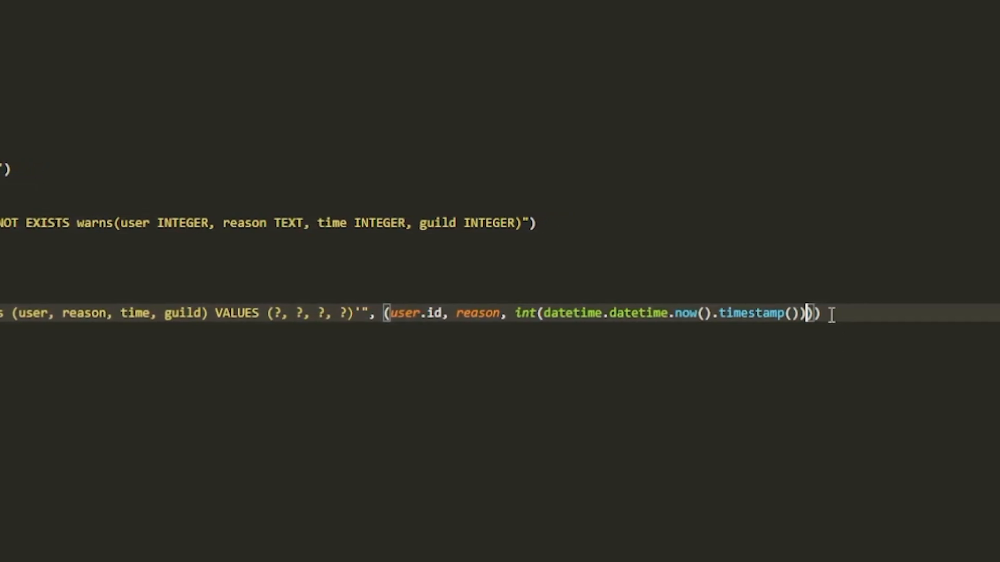
type(", ctx.g")
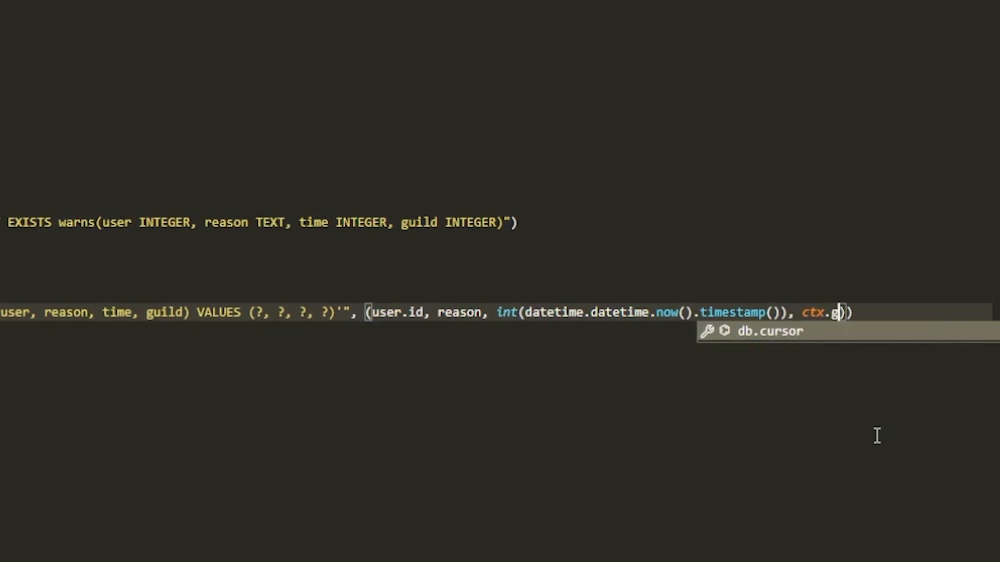
type("uild.id")
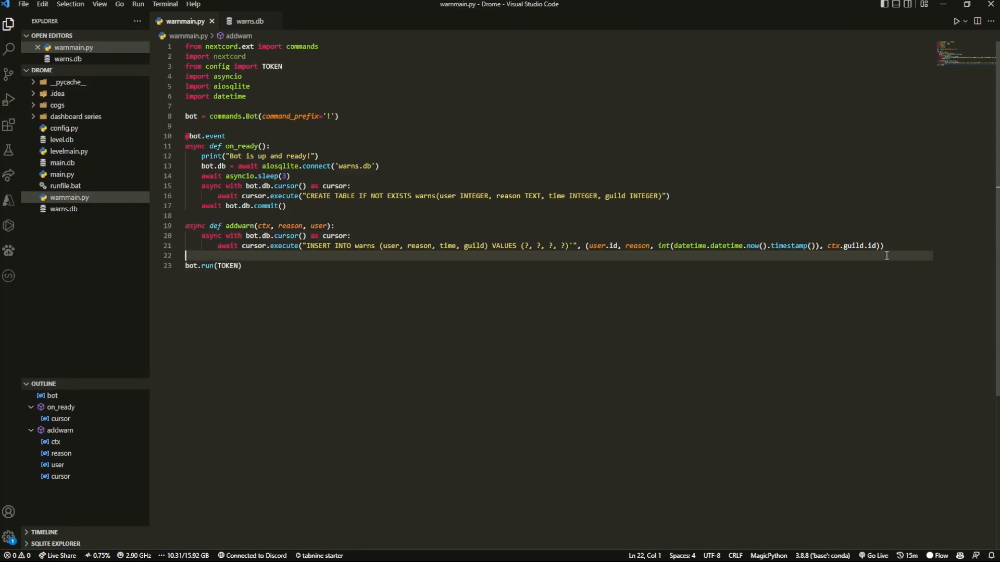
- End addwarn with await bot.db.commit(), then point out the CREATE TABLE and connection
type("awaot bho")
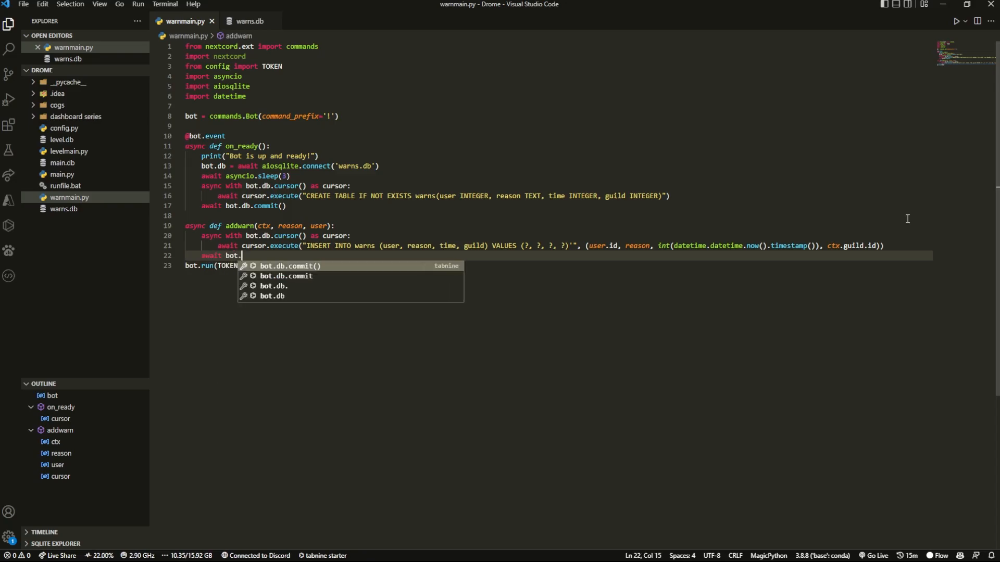
key("Enter")
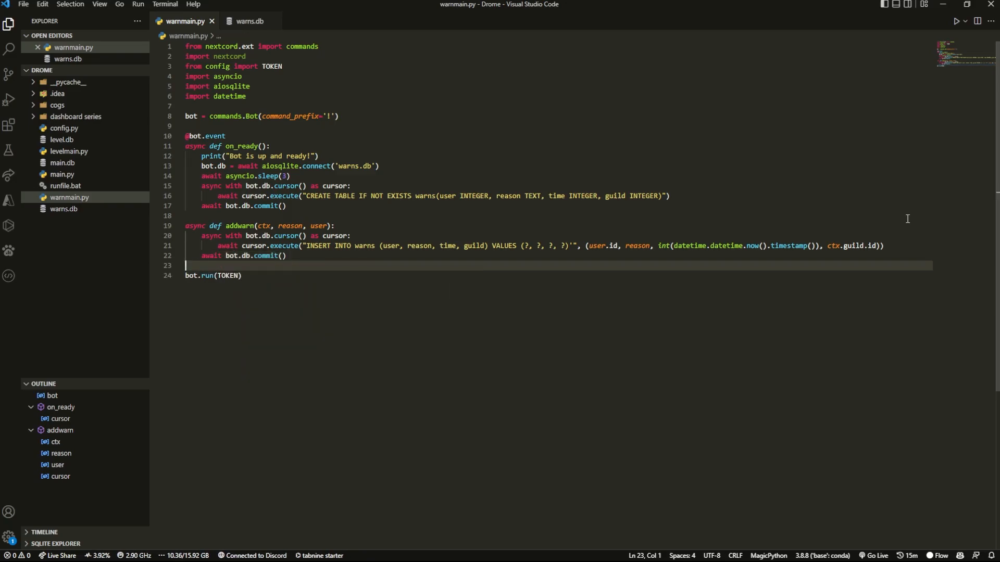
mouse_move(662, 46)
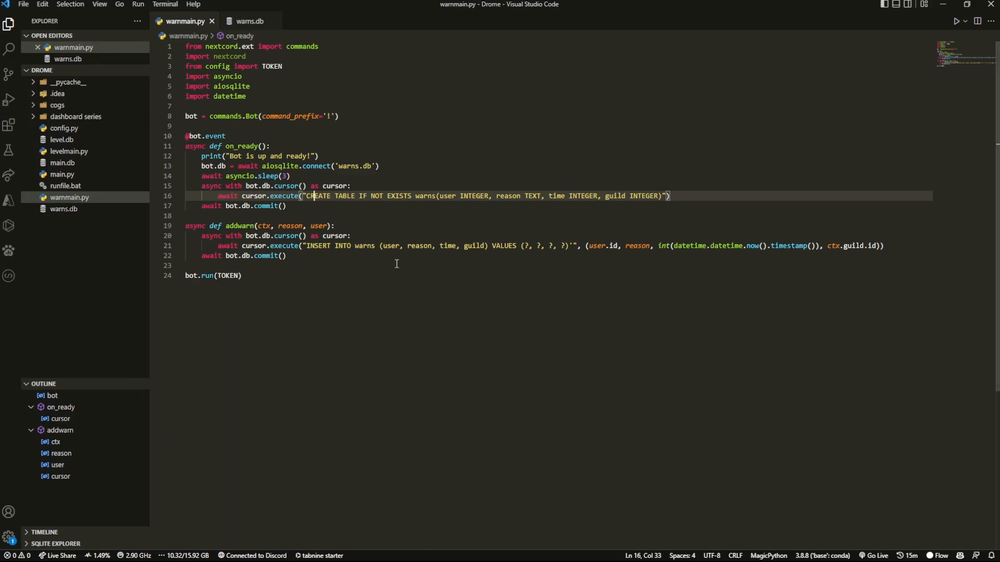
left_click(380, 166)
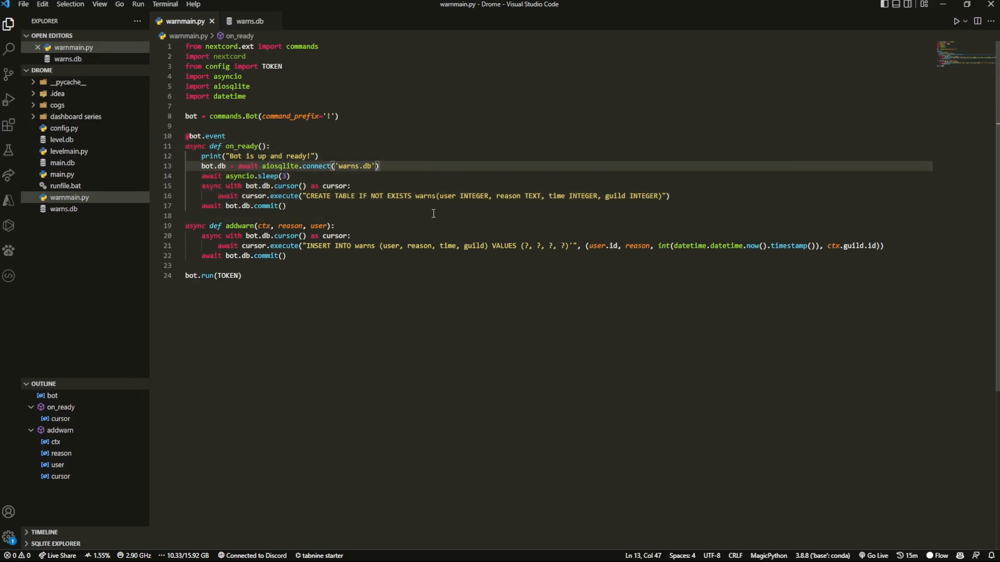
left_click(956, 21)
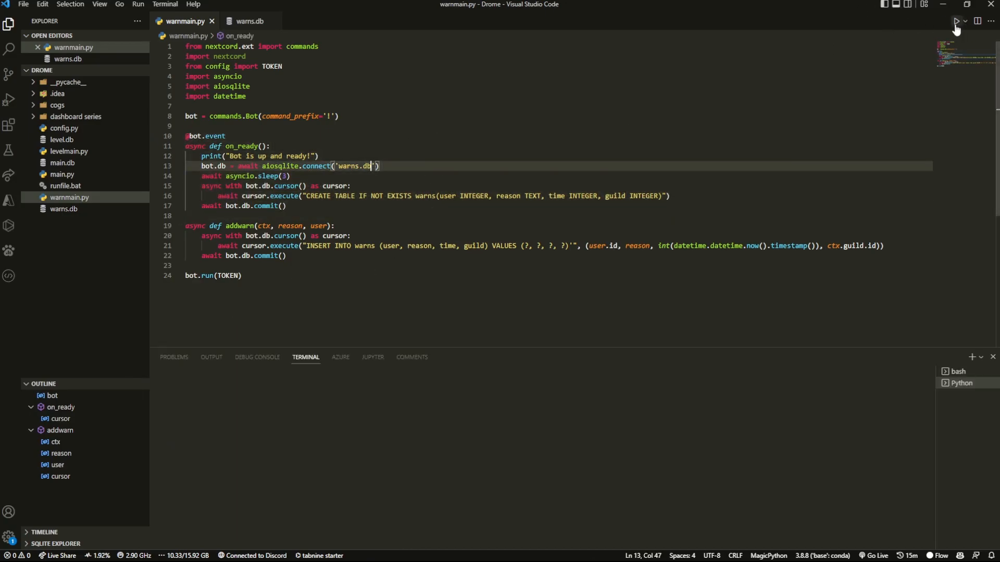
- Run warnmain.py with the Run Python File button, opening a bash terminal
left_click(956, 21)
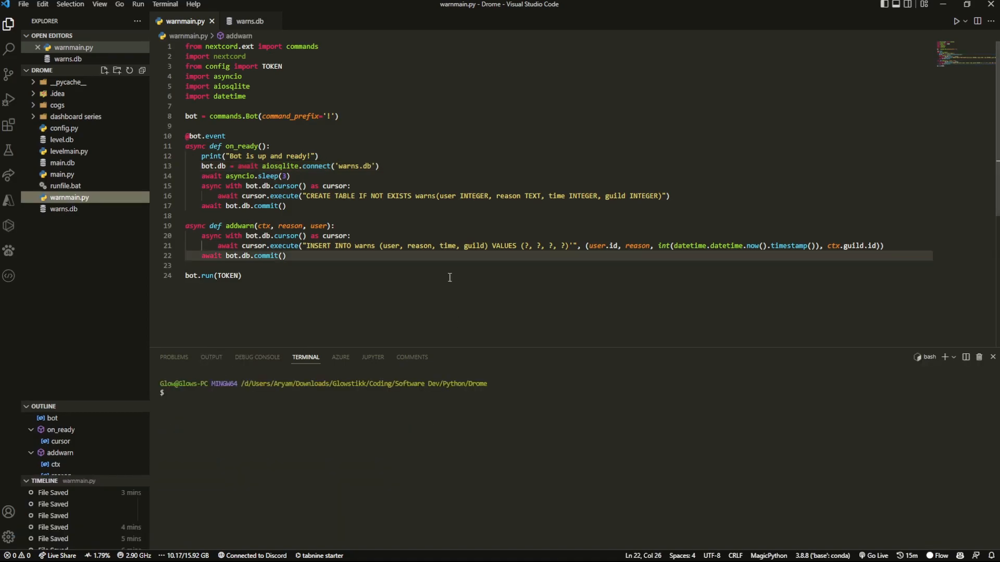
key("Ctrl+a")
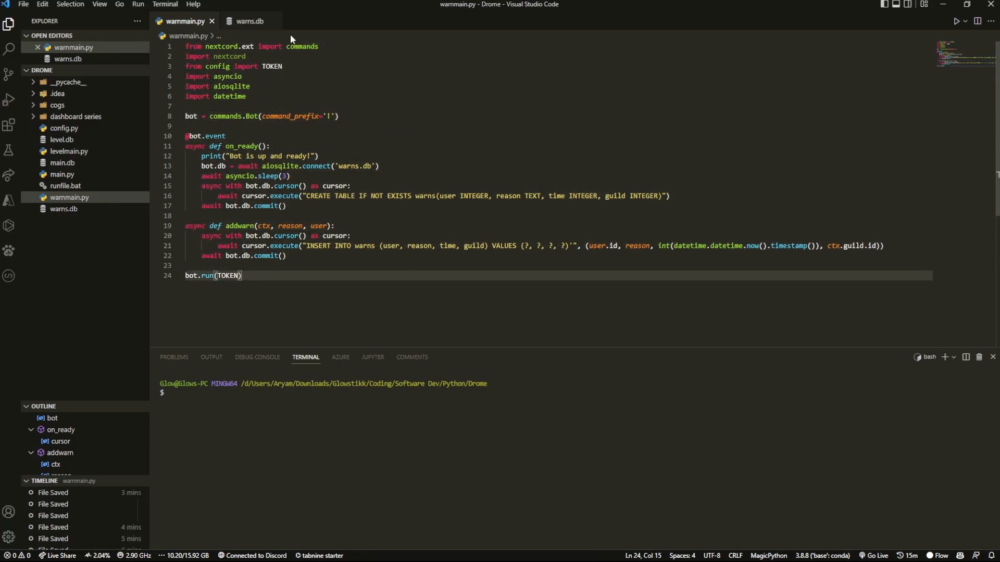
mouse_move(253, 21)
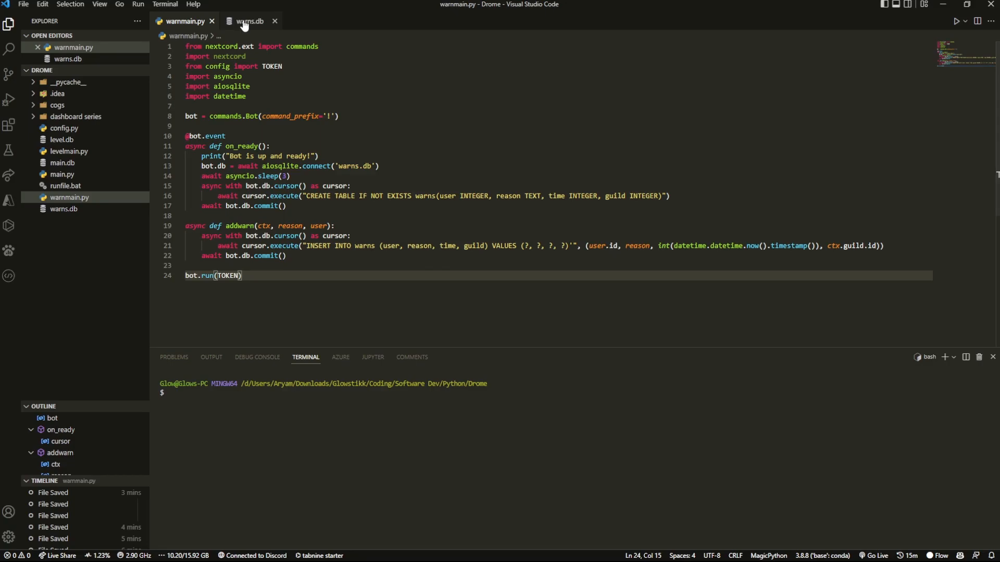
left_click(253, 20)
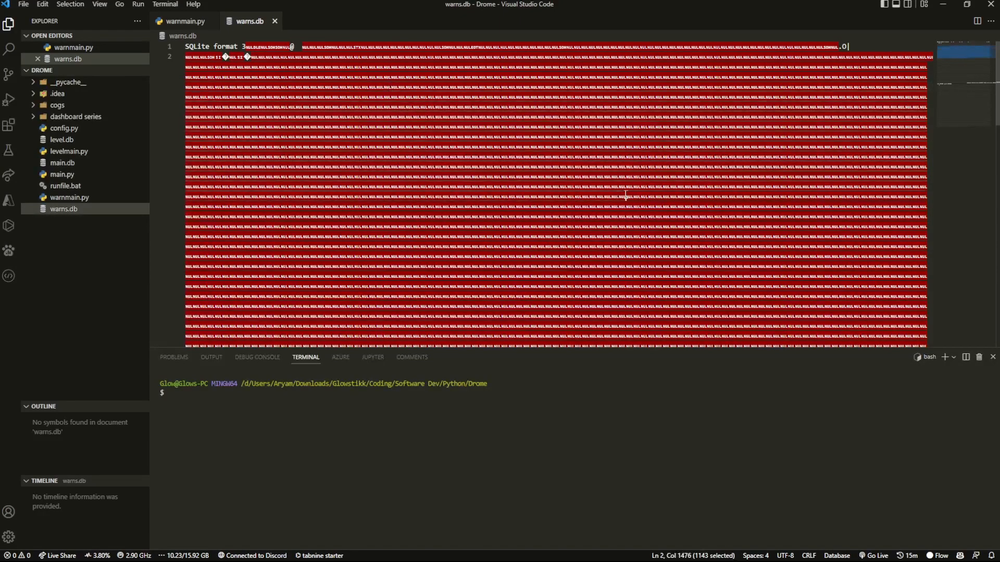
scroll("down", 3)
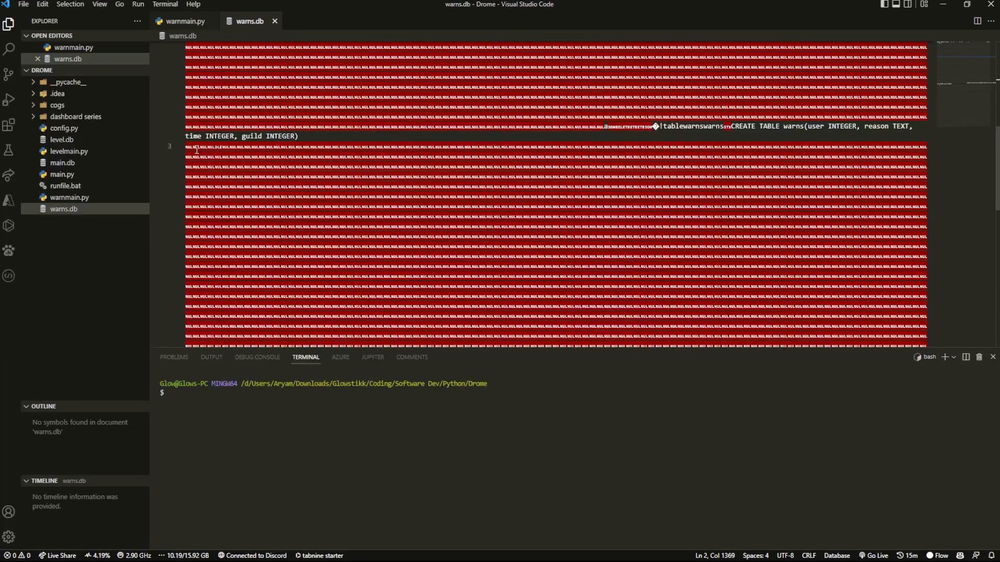
mouse_move(135, 285)
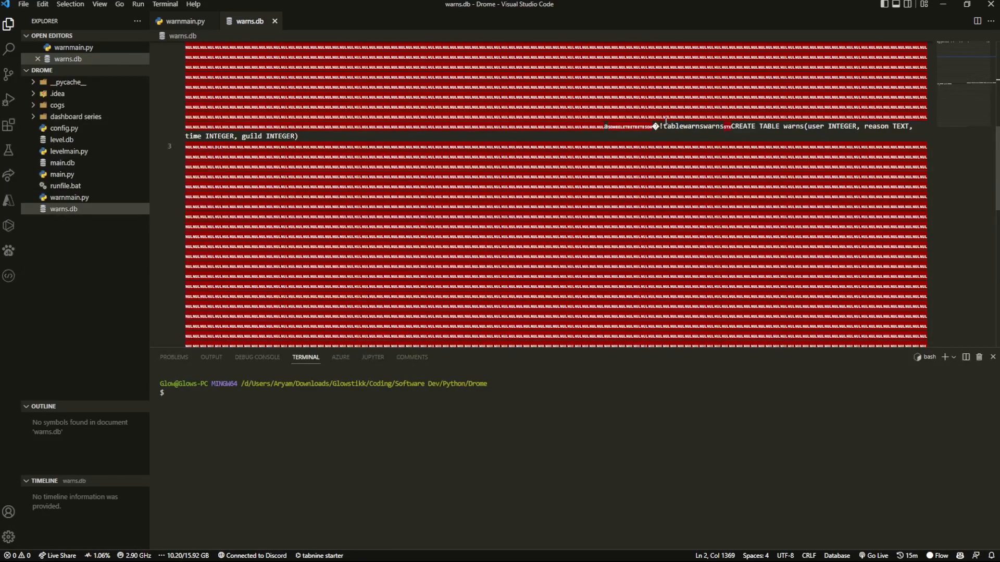
left_click_drag(663, 126, 753, 126)
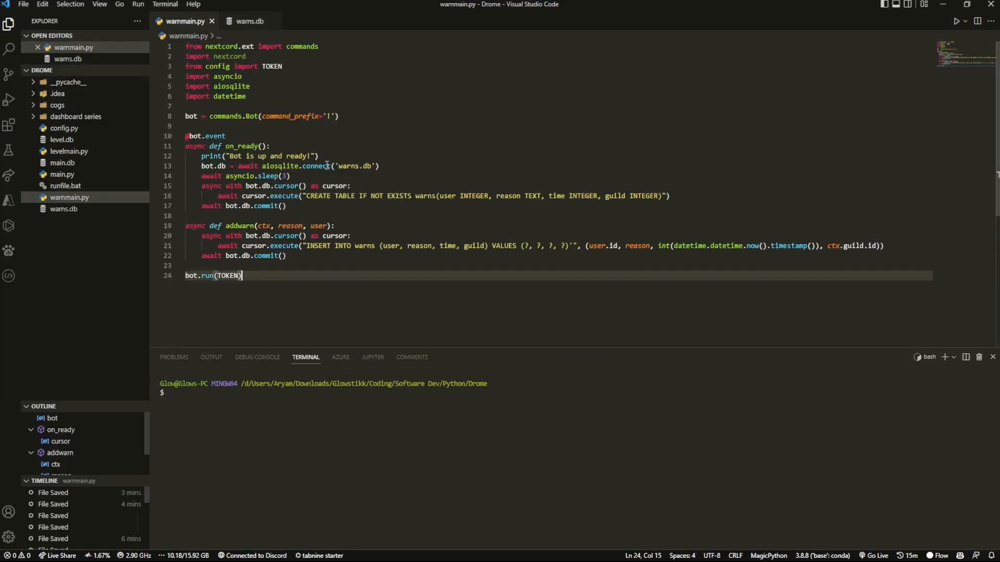
double_click(421, 195)
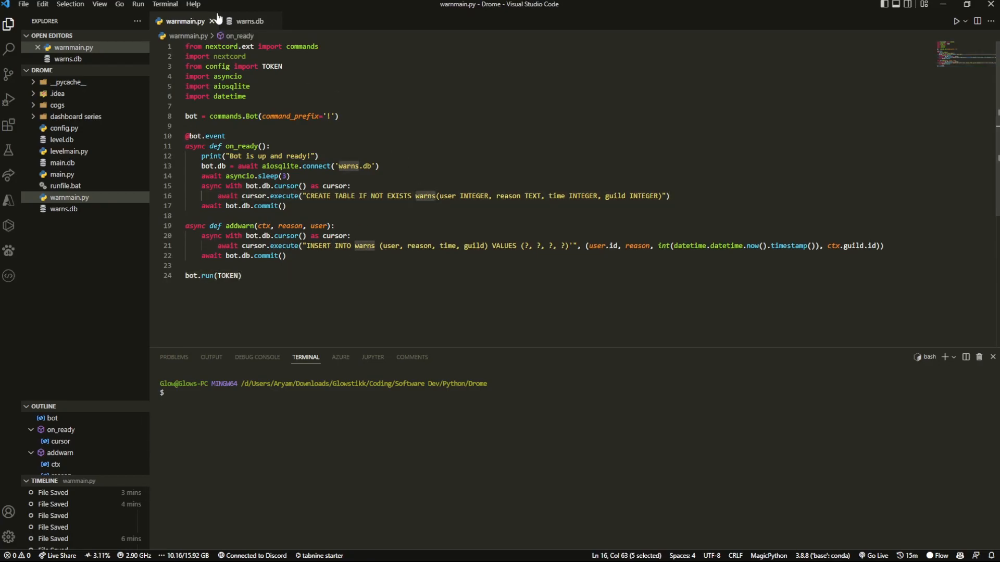
left_click(250, 21)
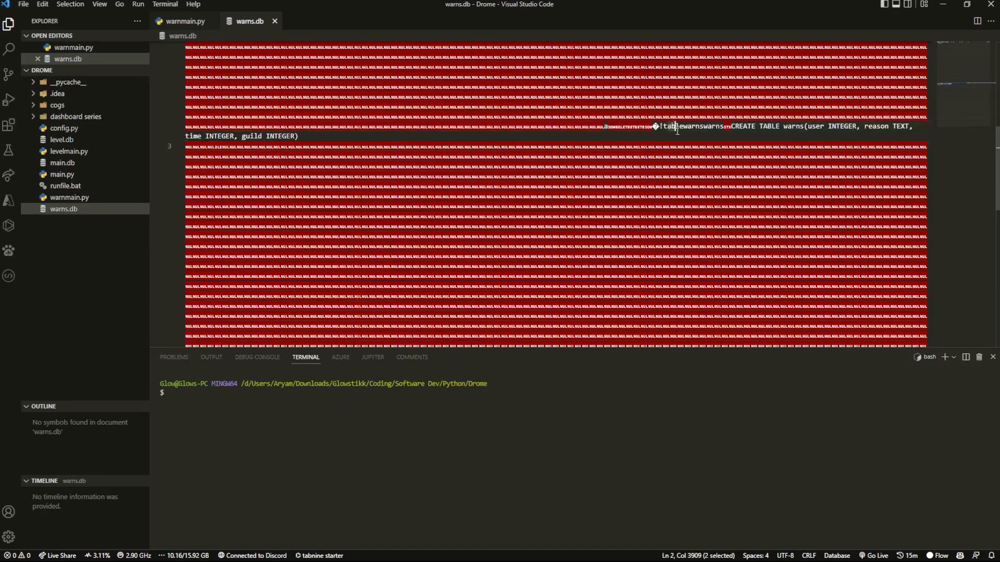
double_click(742, 126)
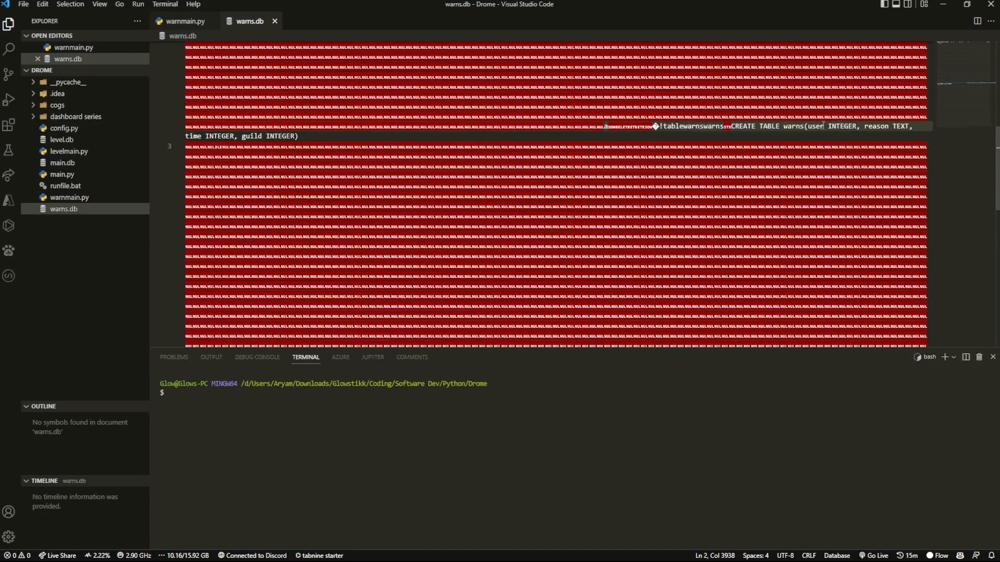
mouse_move(817, 136)
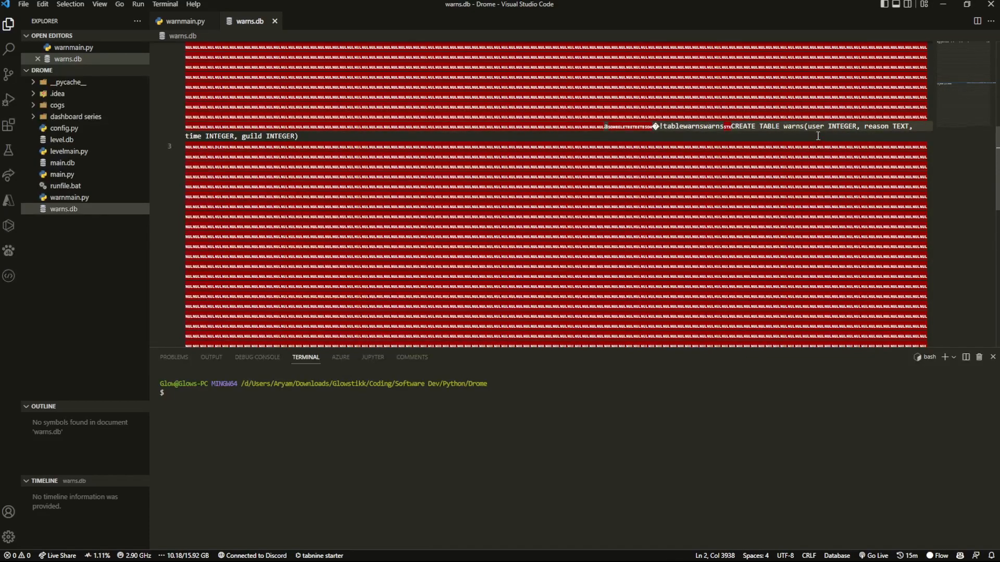
mouse_move(854, 111)
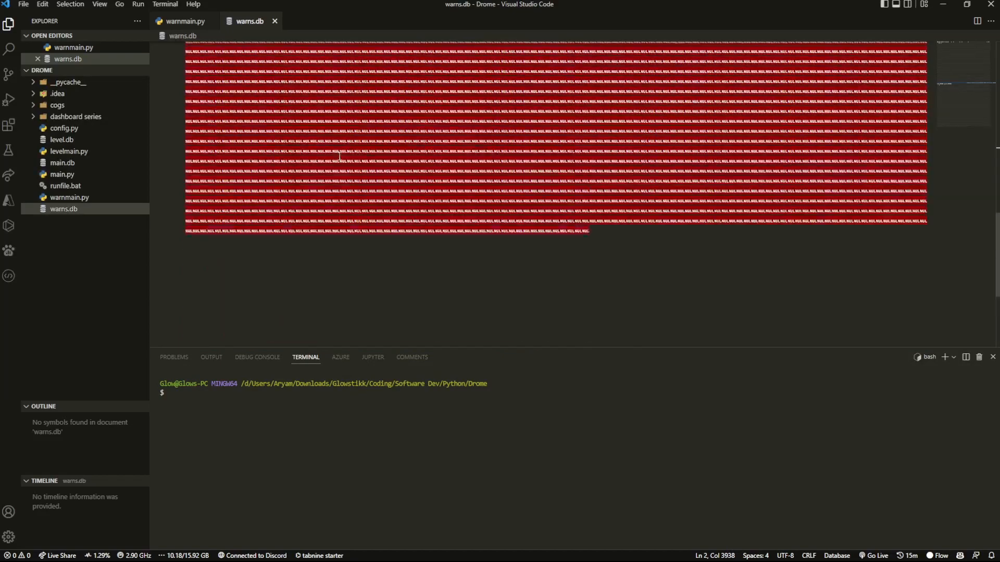
left_click(184, 20)
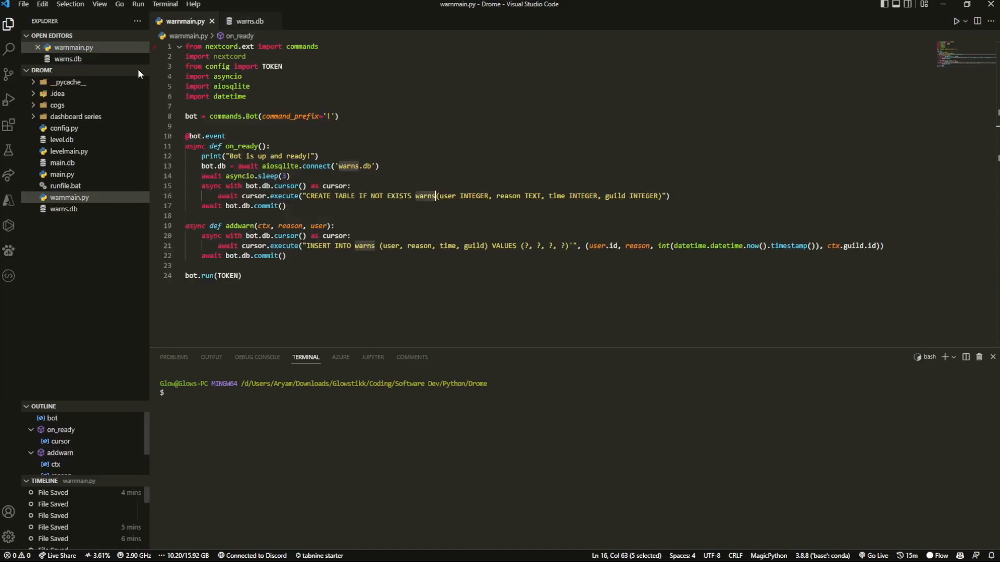